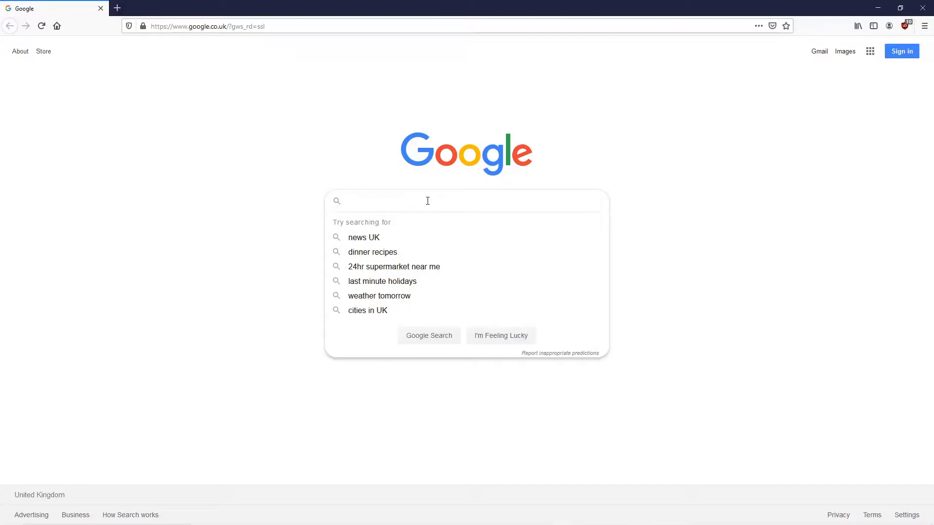
Step: Search Google for 'join fs', open the JoinFS About page on pmem.uk, then close the browser
type("join fs")
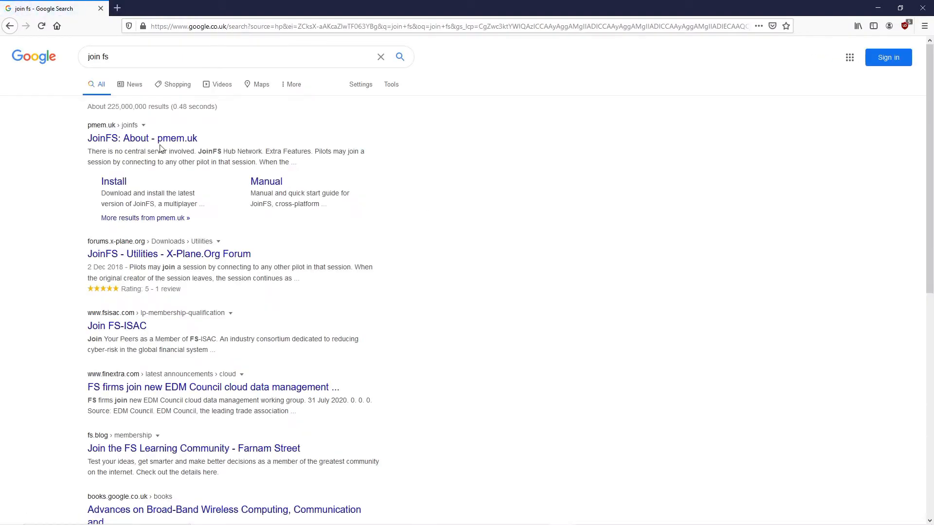
left_click(143, 138)
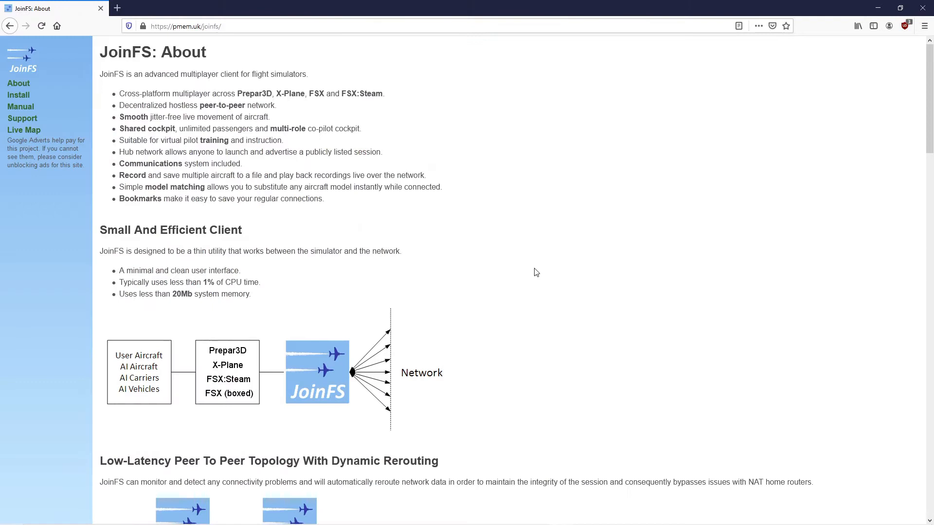
left_click(19, 95)
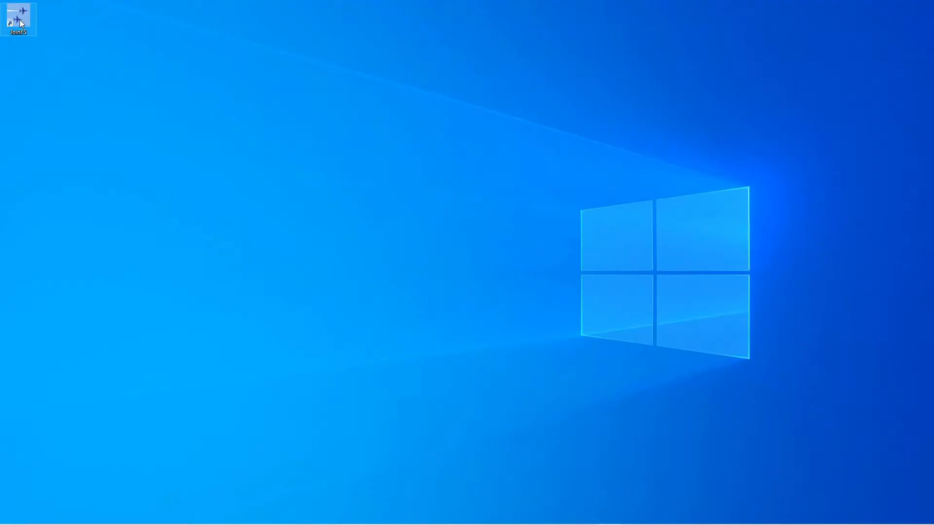
Step: Launch JoinFS, allow it through Windows Defender Firewall, and start it again
double_click(18, 20)
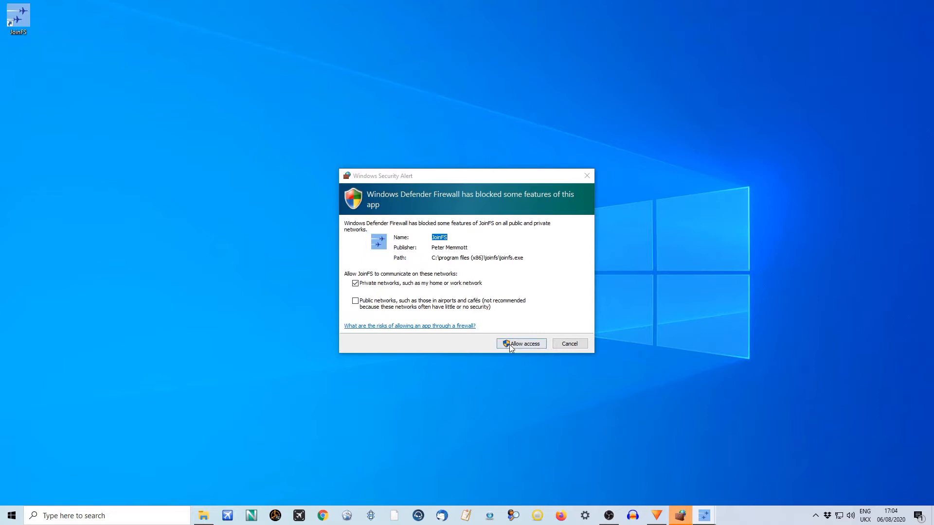
left_click(520, 344)
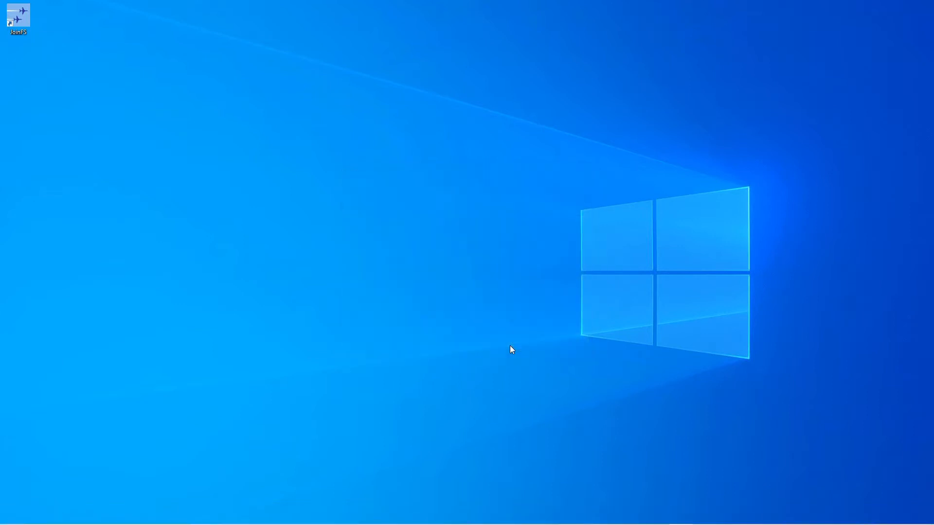
double_click(18, 15)
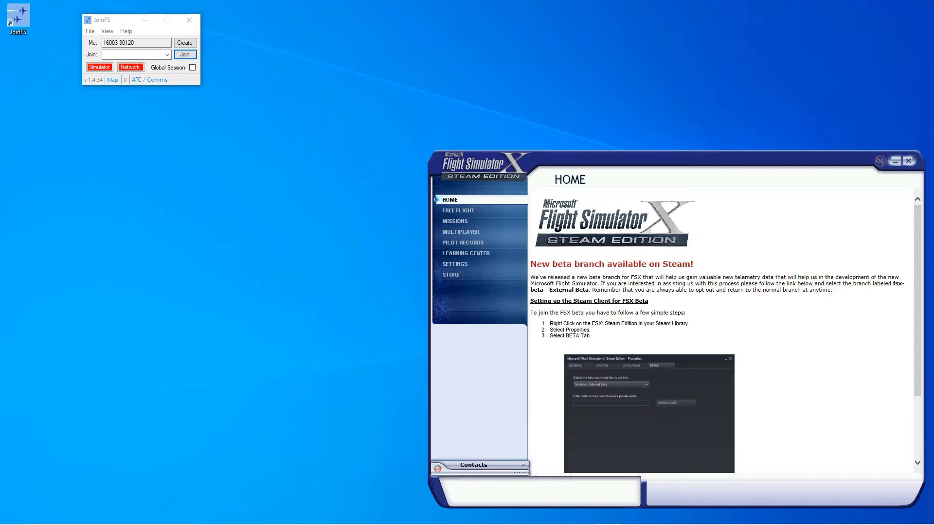
mouse_move(93, 125)
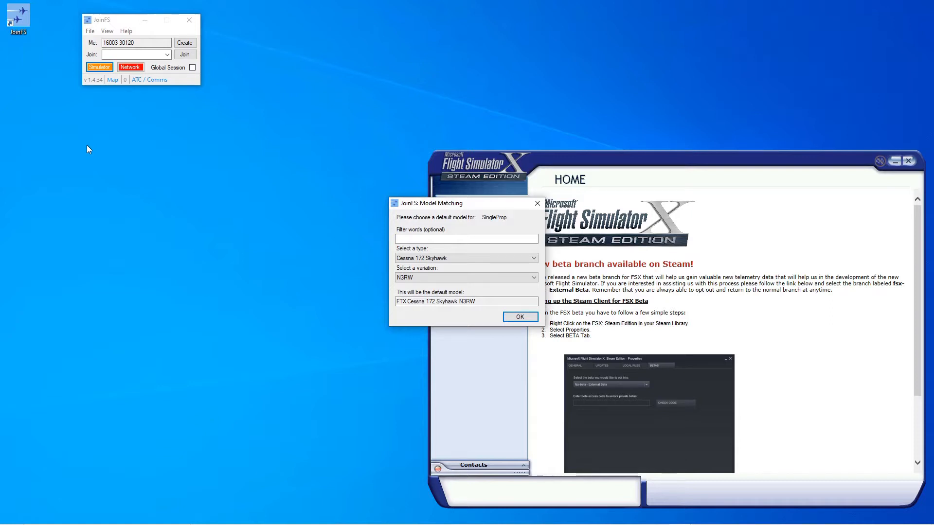
mouse_move(382, 234)
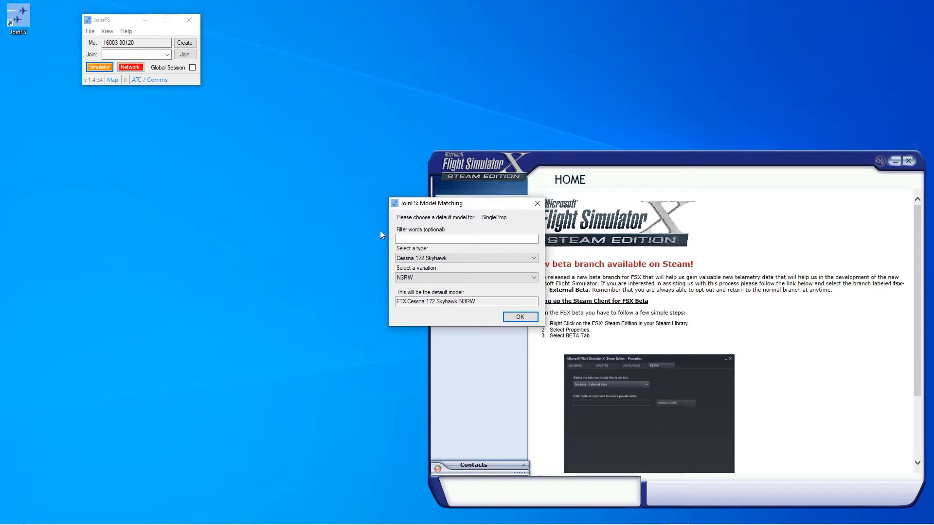
mouse_move(369, 243)
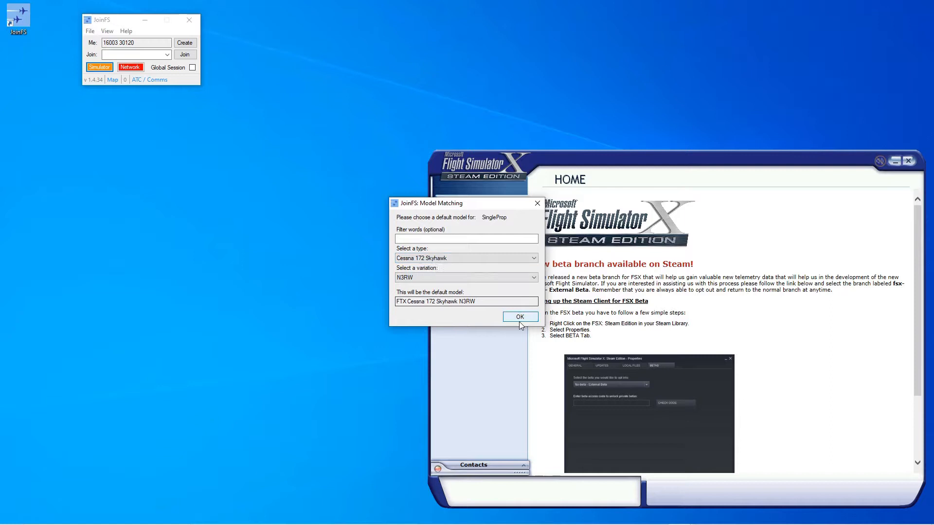
Step: Confirm Cessna 172 Skyhawk N3RW as the default SingleProp, TwinProp and Airliner model
left_click(520, 316)
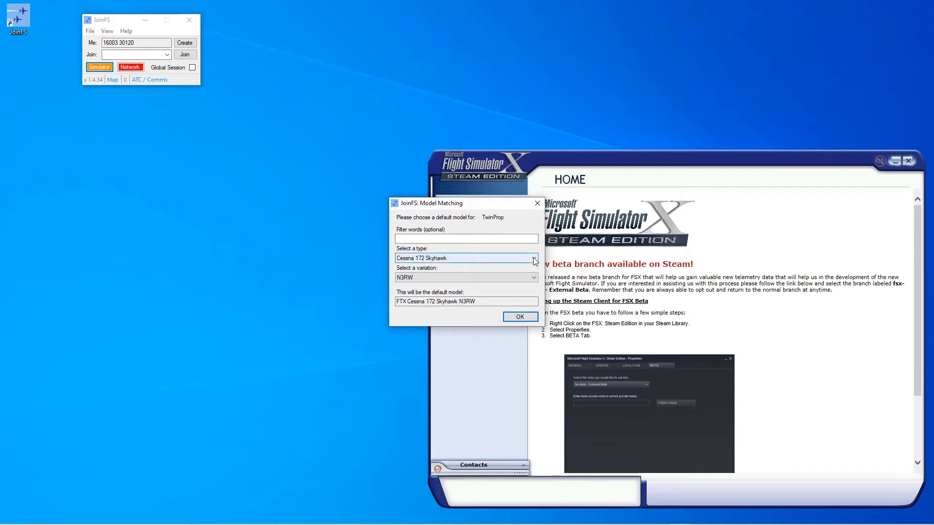
left_click(533, 258)
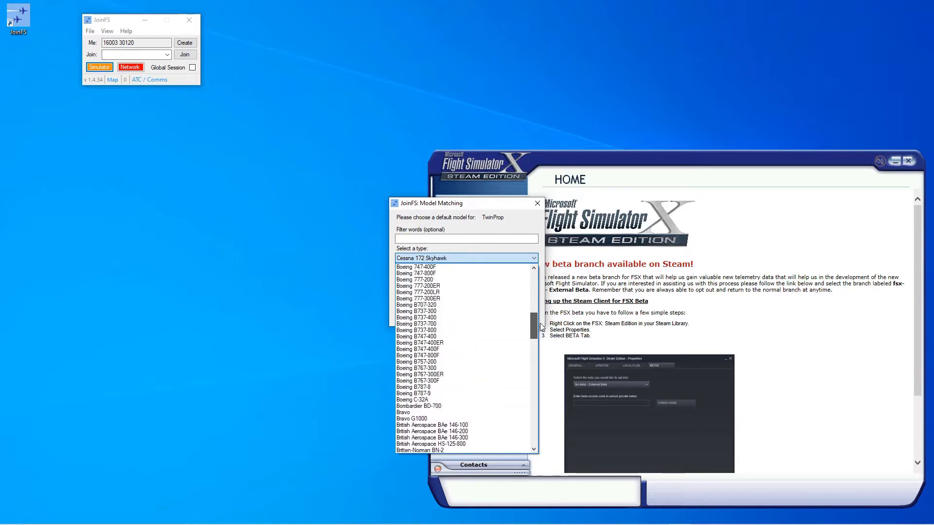
scroll("up", 3)
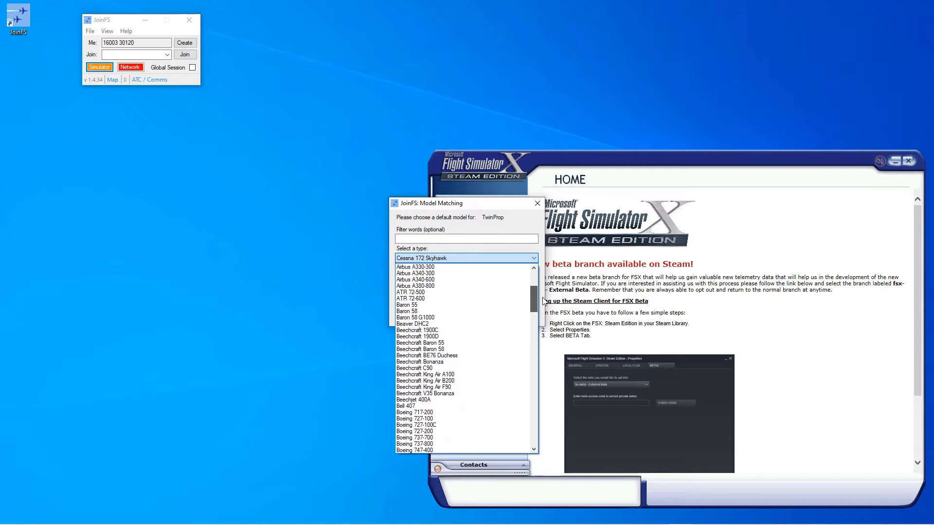
left_click(414, 311)
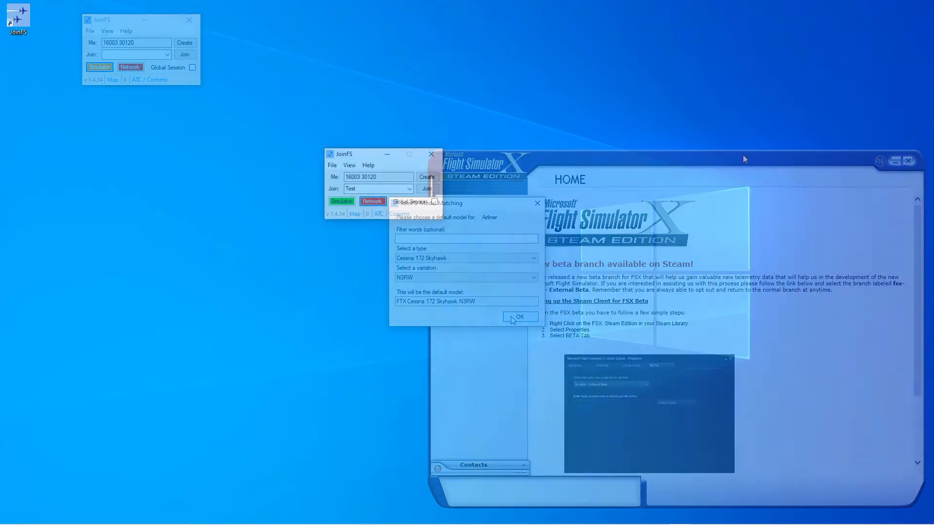
left_click(518, 316)
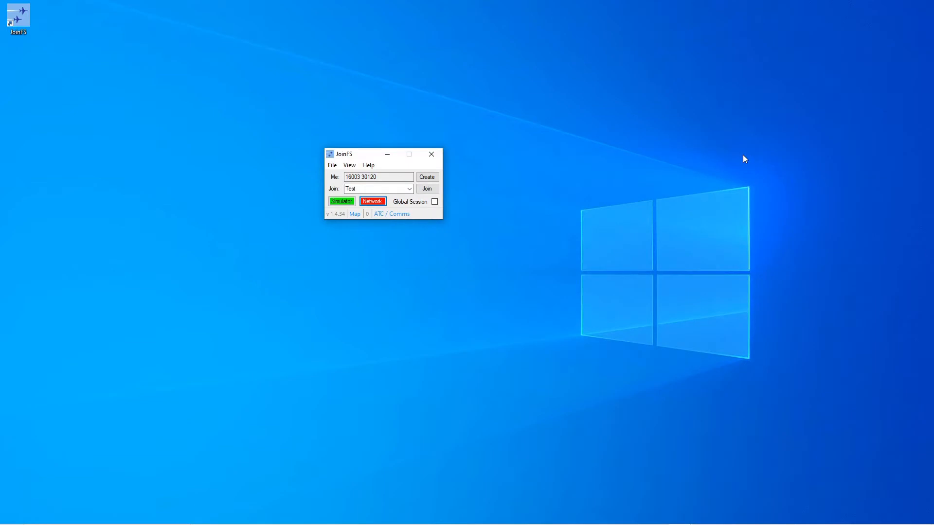
Step: Set the JoinFS nickname to 'Nick', toggle the X-Plane connection option, and save the settings
left_click(332, 164)
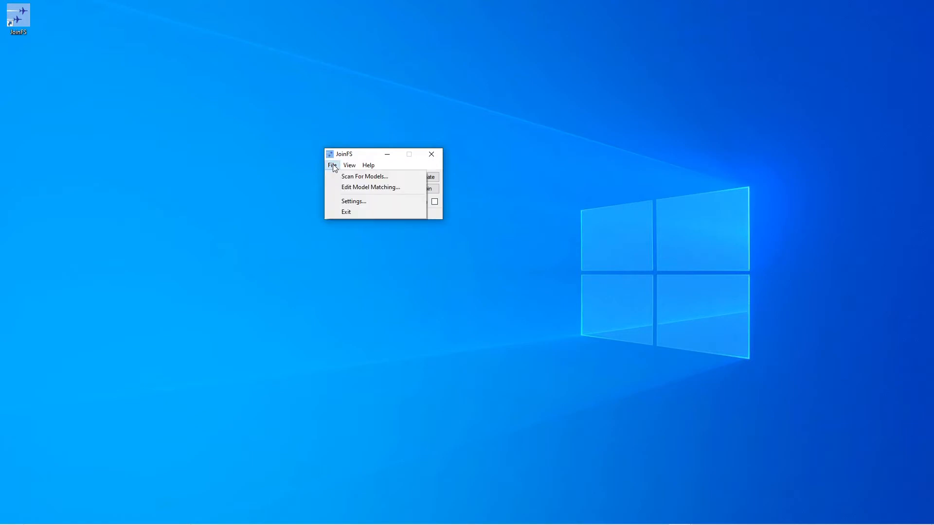
mouse_move(353, 201)
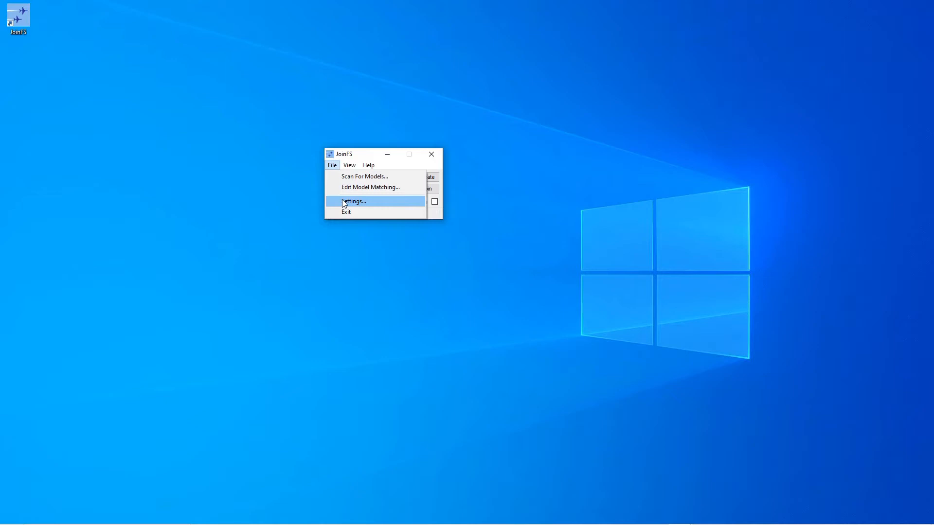
left_click(353, 202)
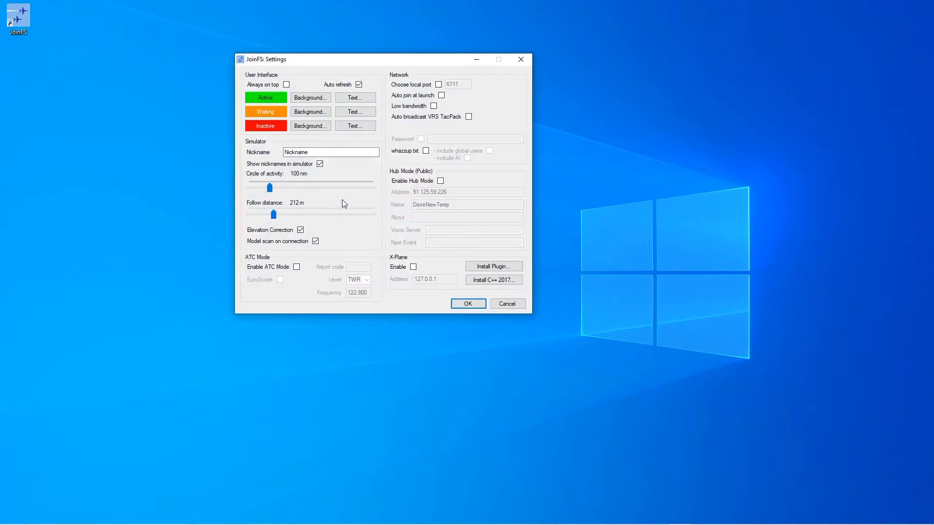
mouse_move(276, 133)
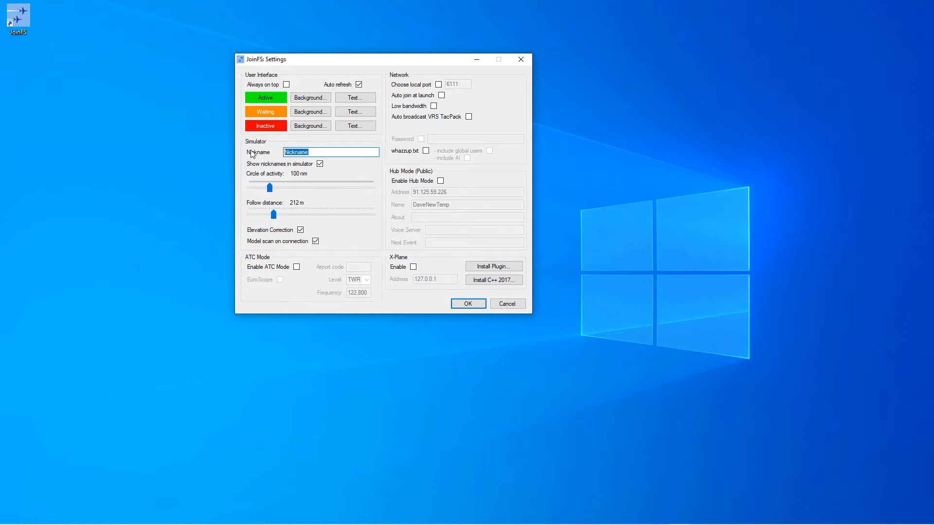
type("Nick")
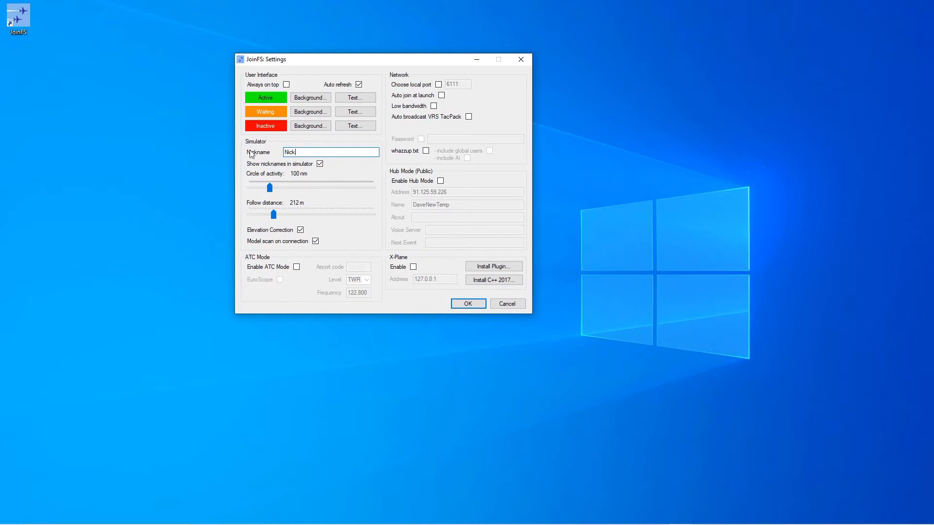
mouse_move(266, 144)
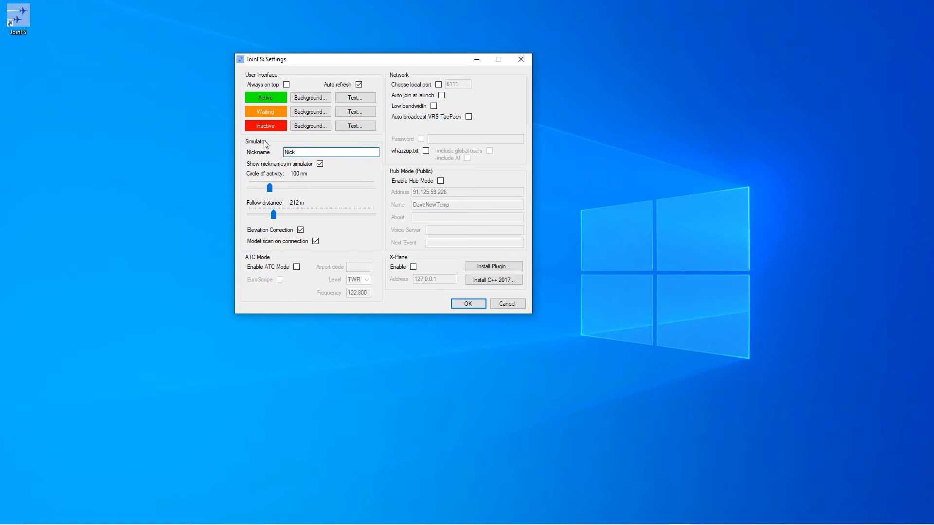
mouse_move(314, 218)
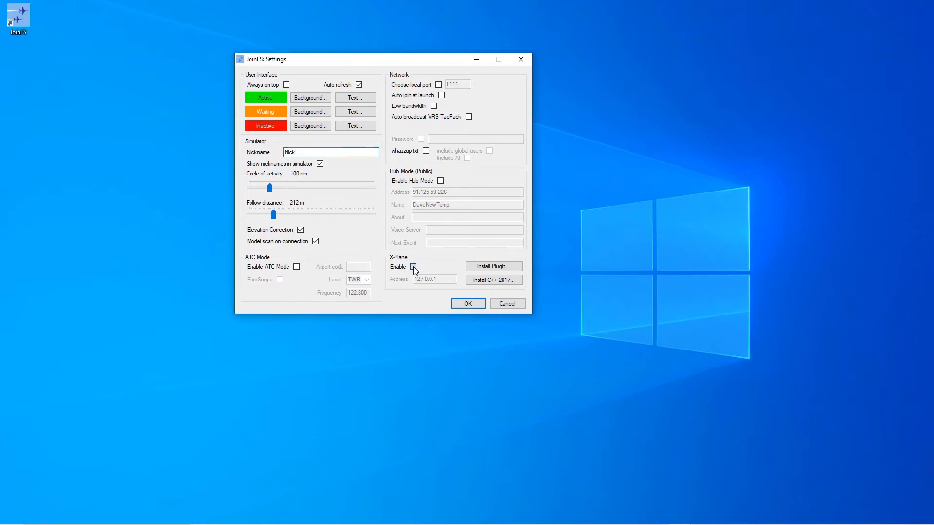
left_click(414, 266)
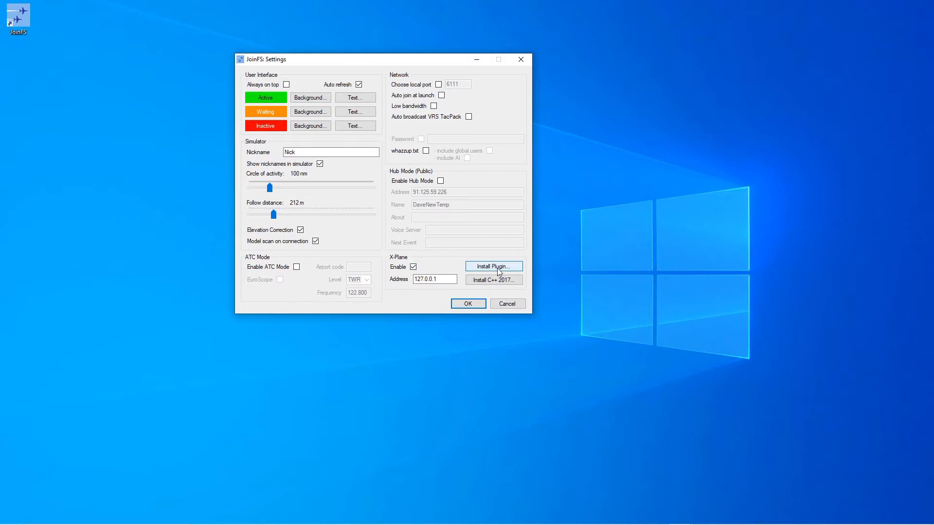
mouse_move(509, 271)
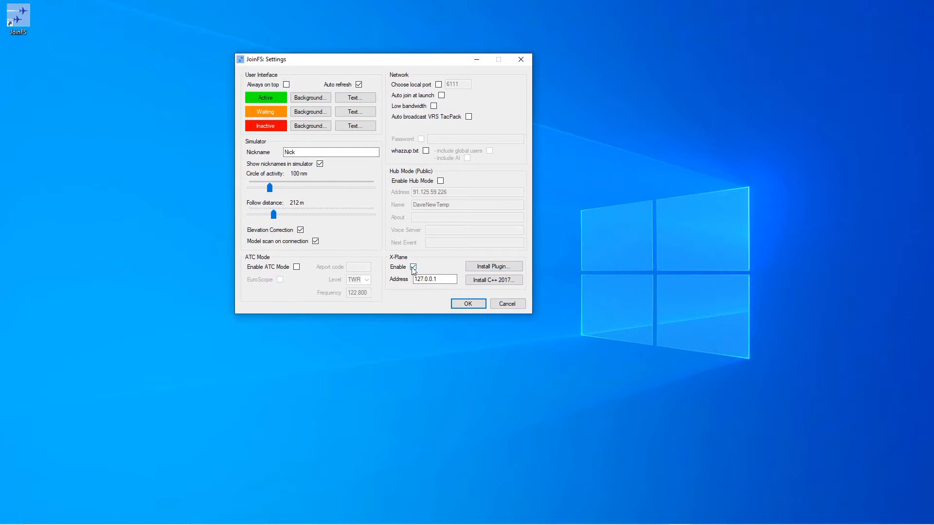
left_click(412, 267)
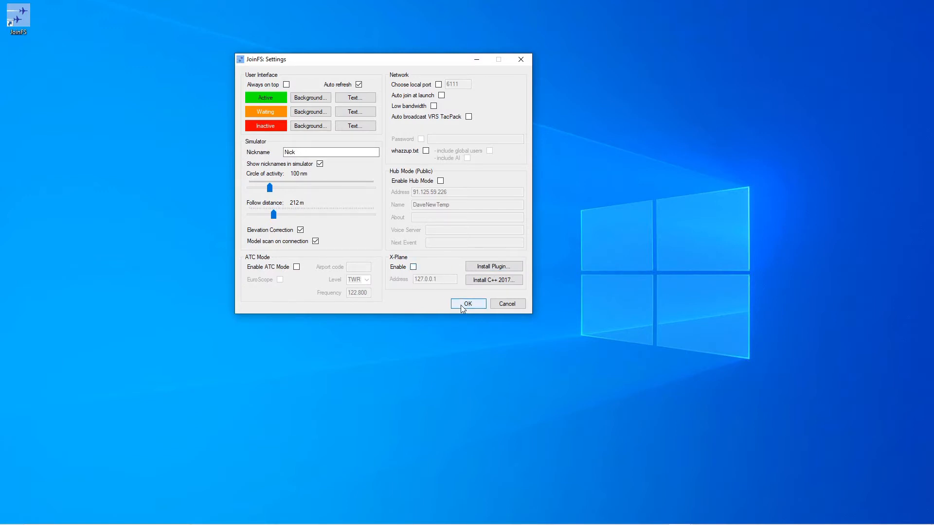
left_click(468, 303)
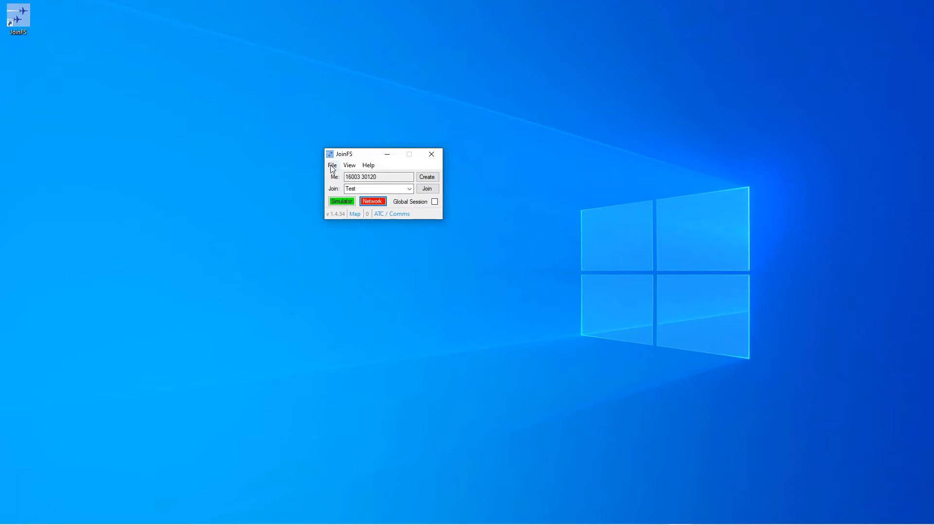
Step: Scan for airplane, boat and rotorcraft models and acknowledge the 2421 models found
left_click(332, 165)
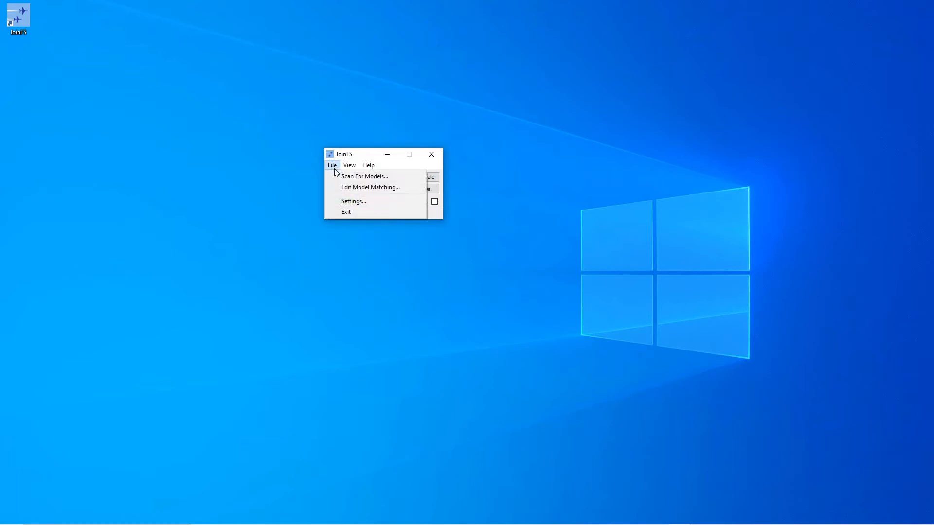
mouse_move(365, 176)
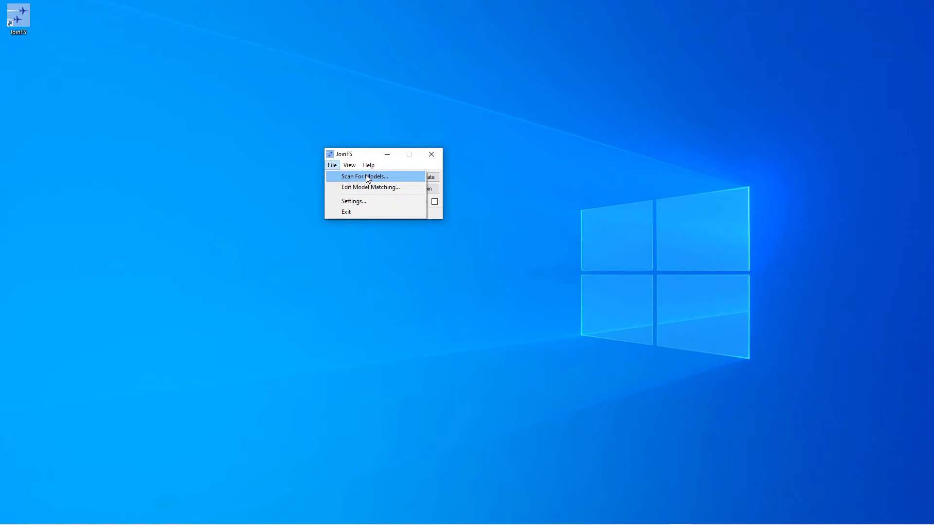
left_click(363, 176)
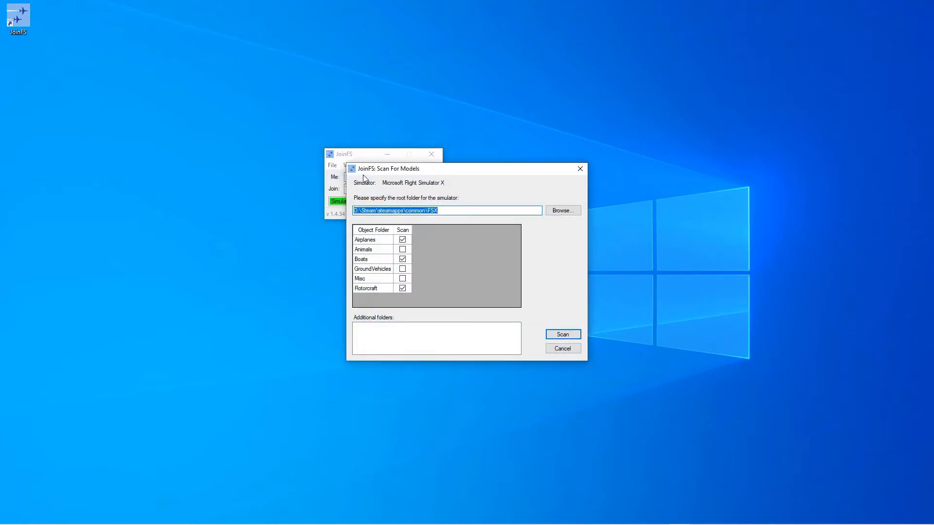
mouse_move(411, 245)
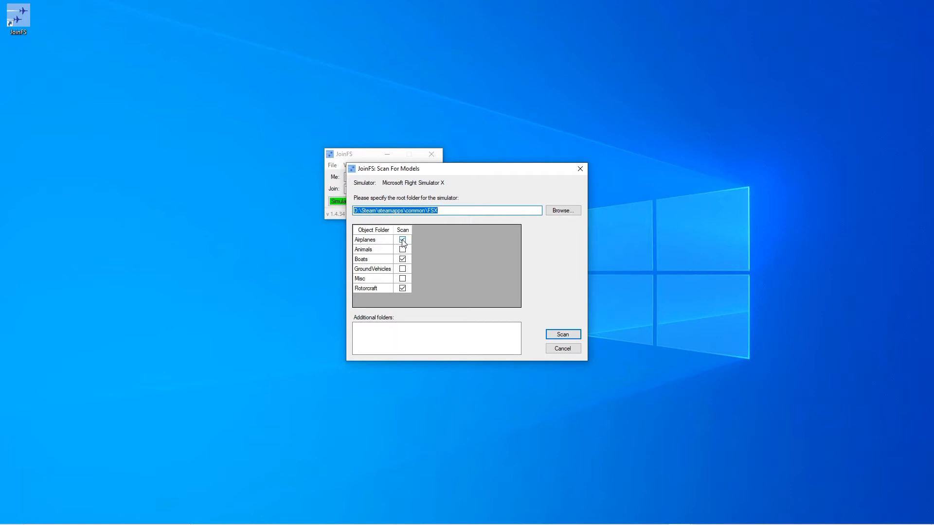
left_click(403, 260)
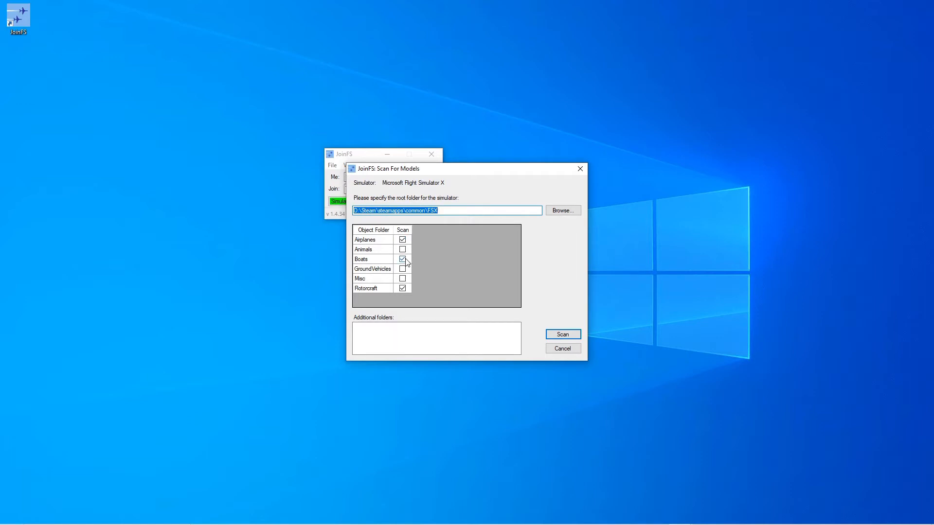
left_click(403, 288)
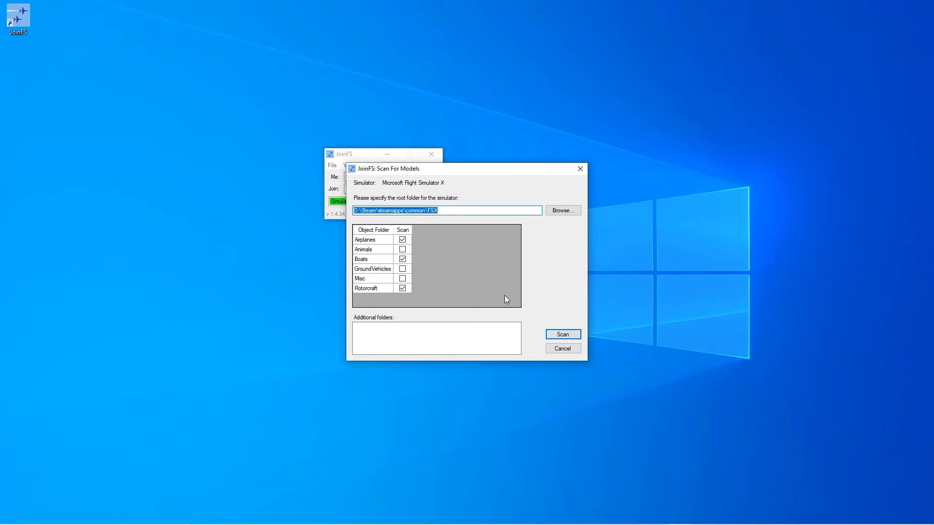
left_click(562, 334)
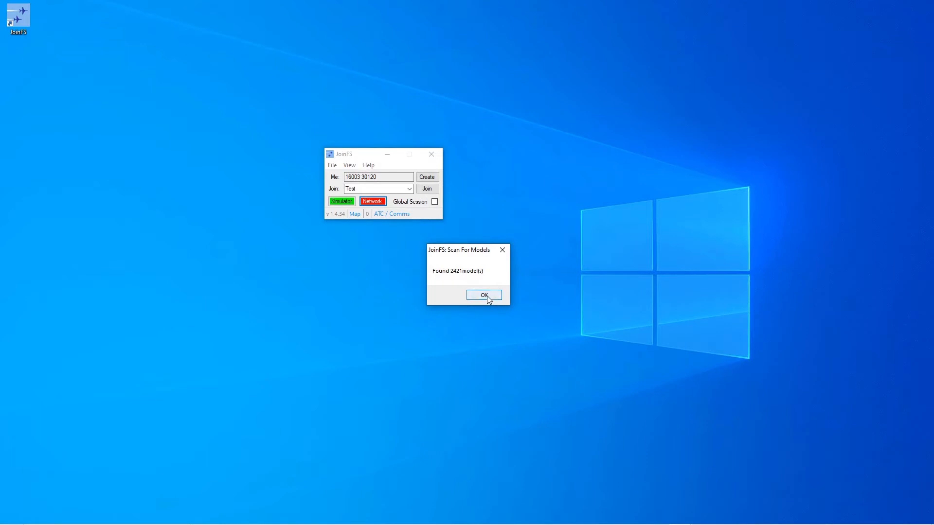
left_click(483, 295)
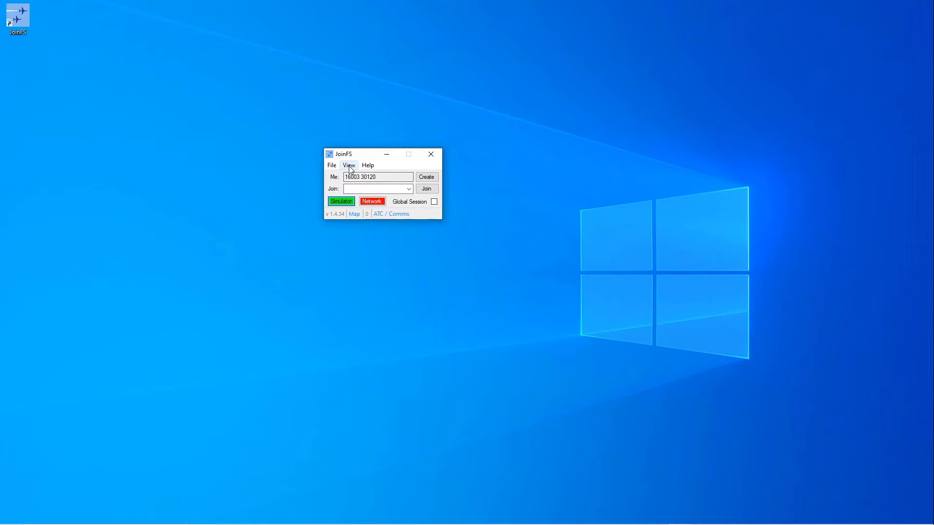
Step: Open the Hubs list with offline hubs hidden, select --Russia_HUB-- and join it
left_click(348, 165)
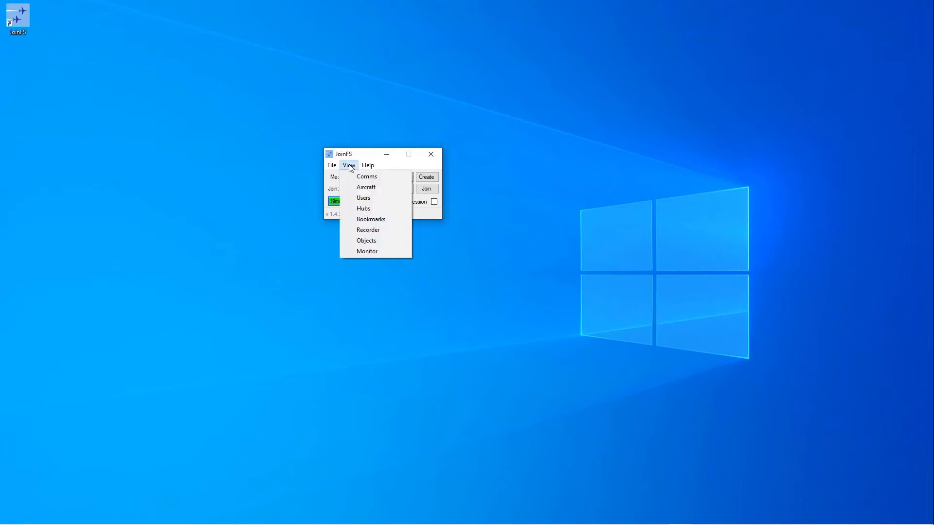
left_click(363, 209)
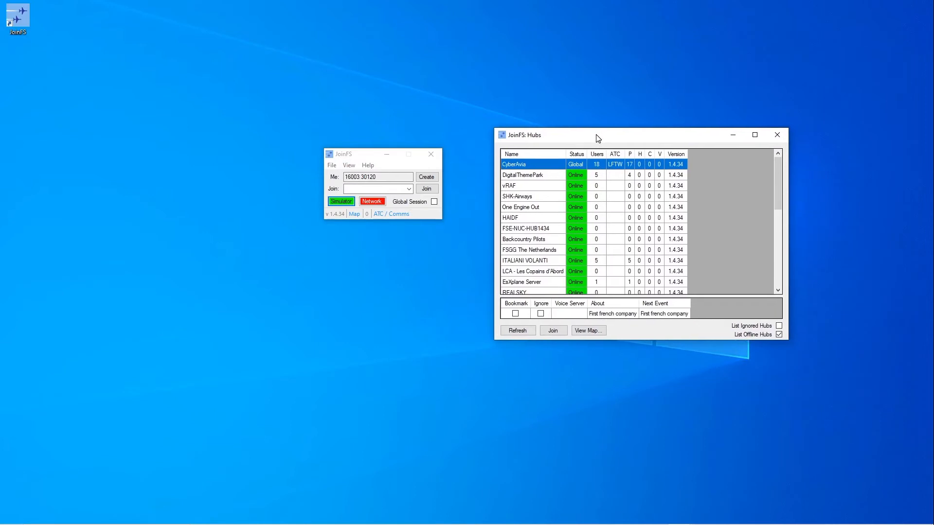
mouse_move(611, 147)
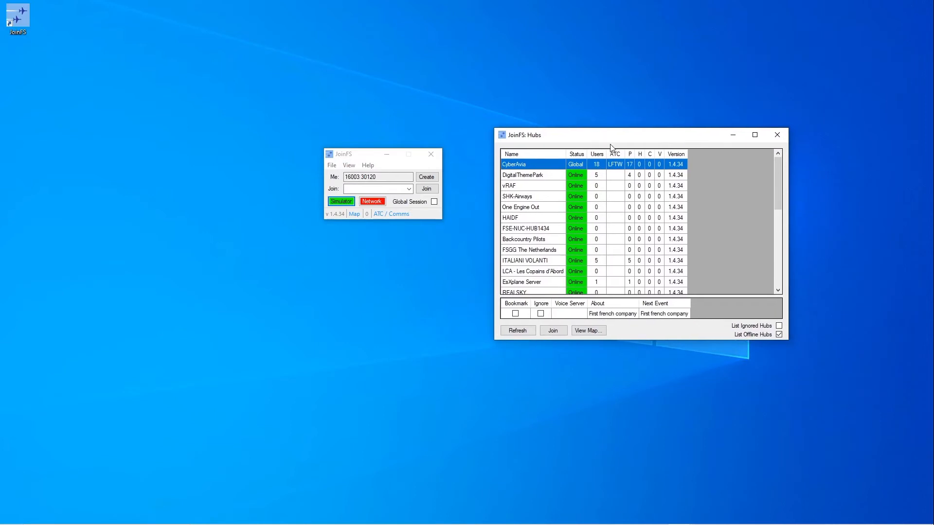
left_click(779, 335)
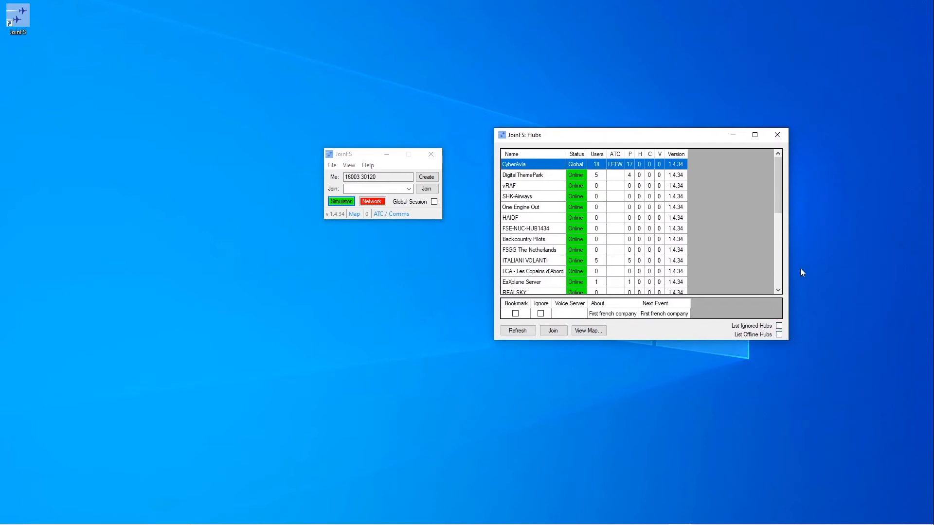
mouse_move(777, 204)
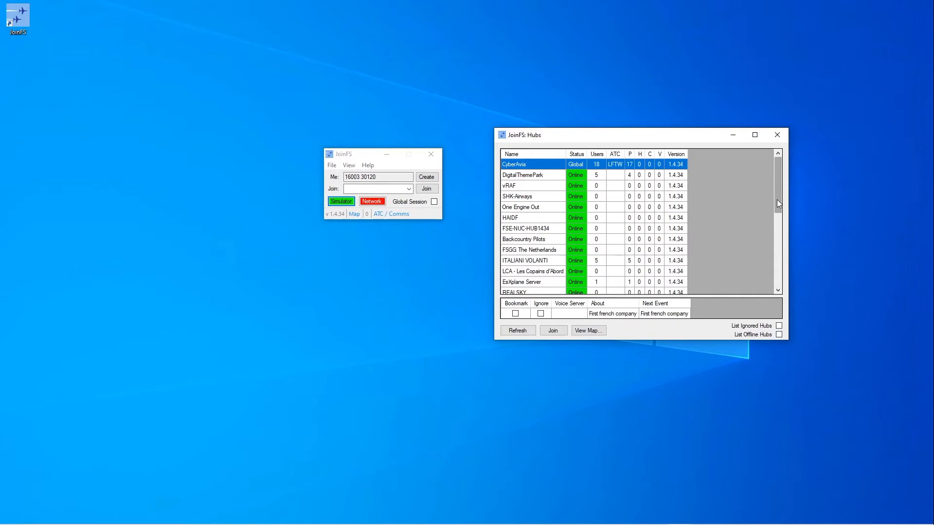
scroll("down", 3)
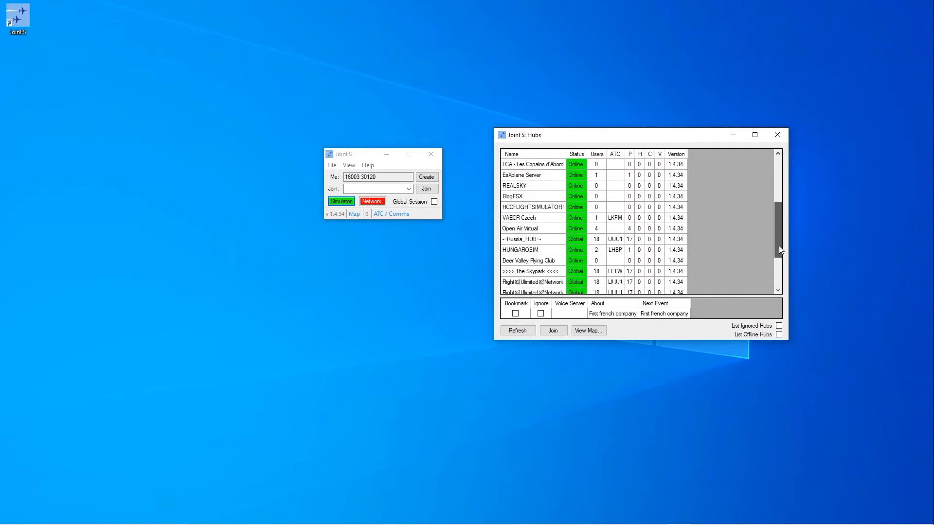
scroll("down", 3)
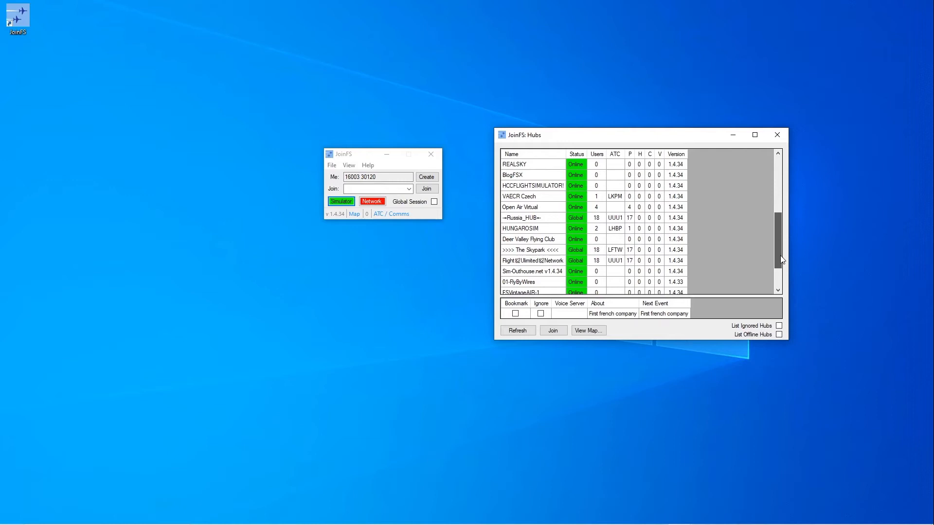
left_click(530, 218)
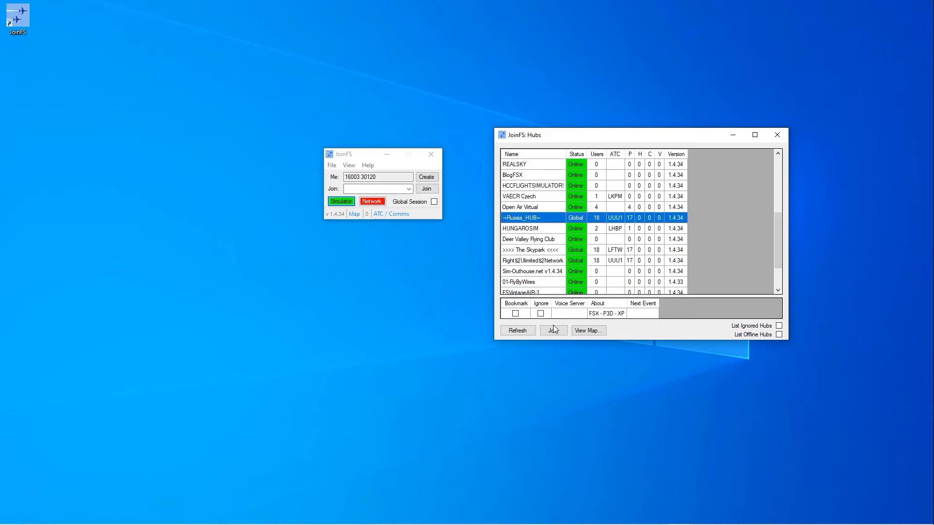
left_click(552, 330)
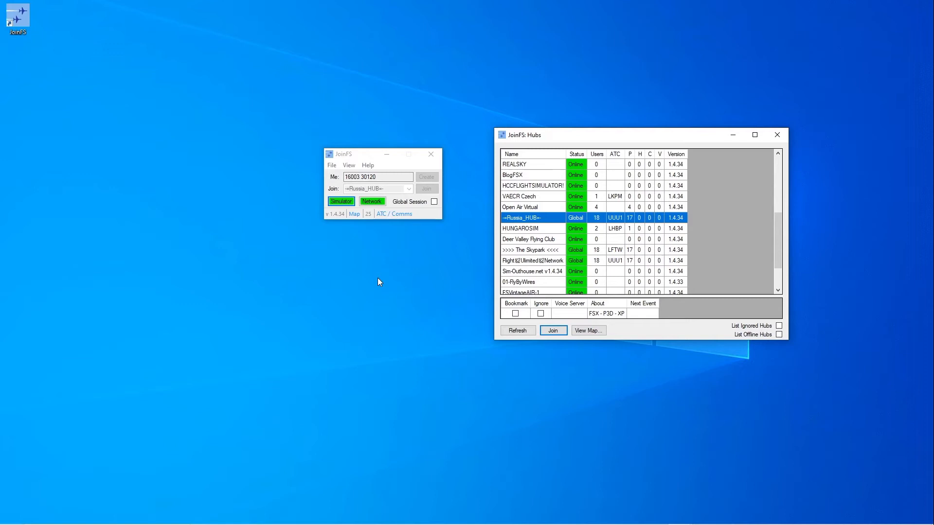
Step: Once the Russia_HUB connection completes, bring up the aircraft list of its traffic
left_click(348, 165)
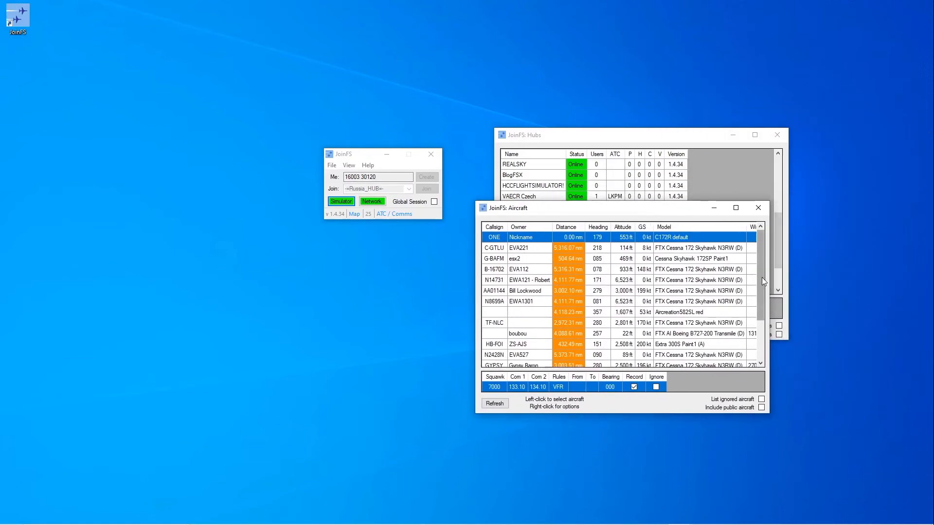
Step: Browse the aircraft list, then close it and the Hubs window
scroll("down", 3)
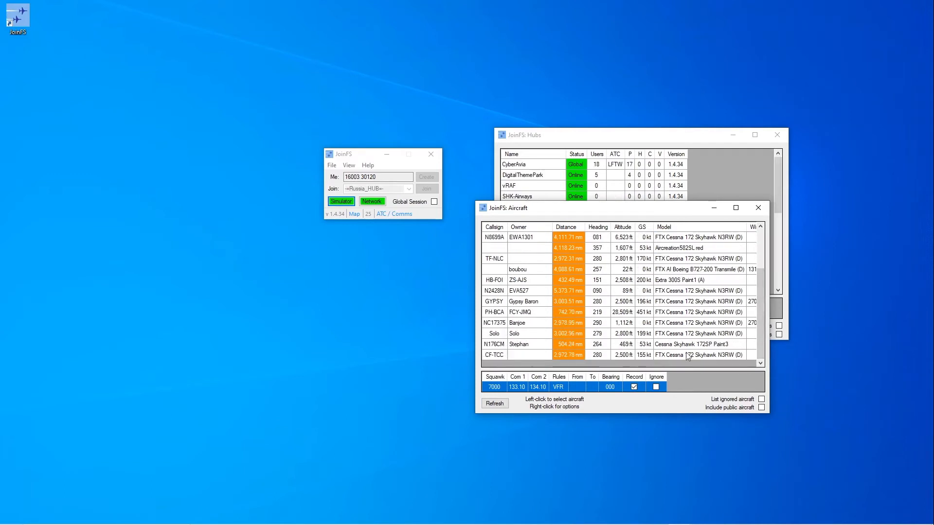
mouse_move(633, 257)
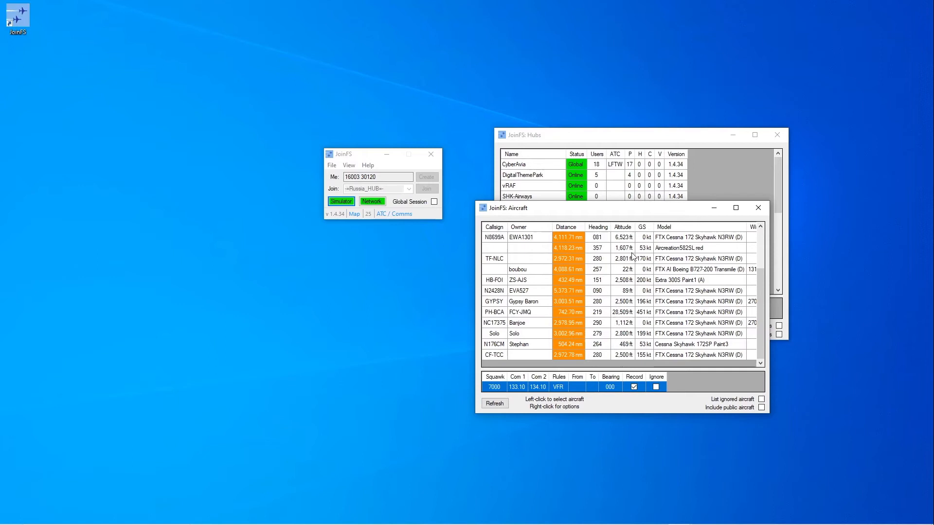
scroll("up", 3)
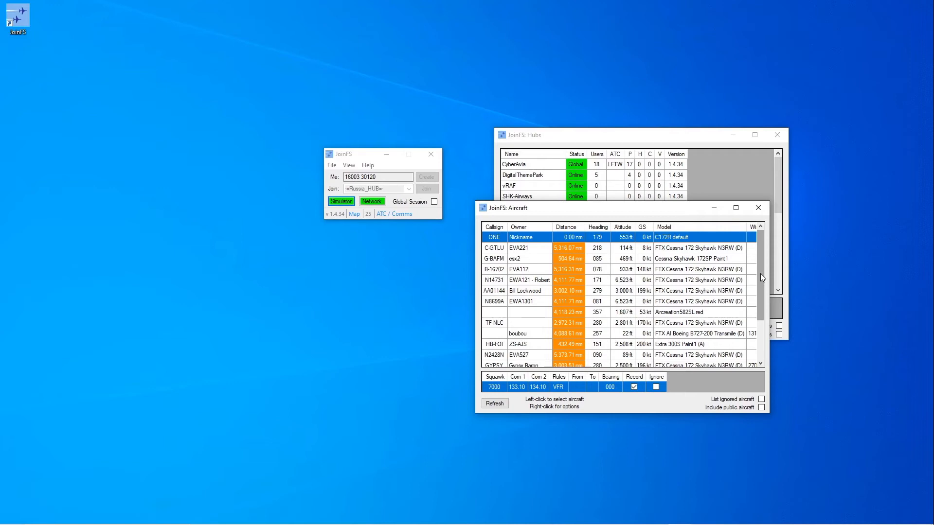
mouse_move(758, 208)
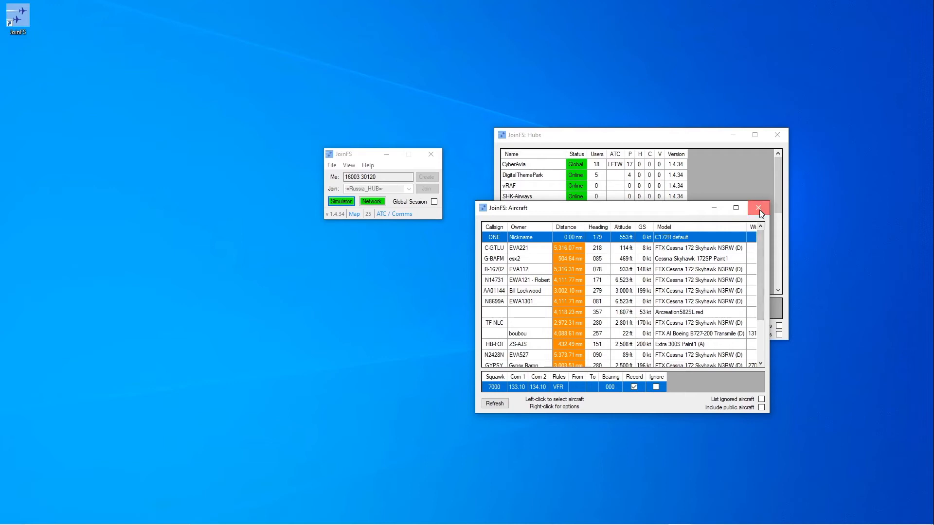
left_click(759, 208)
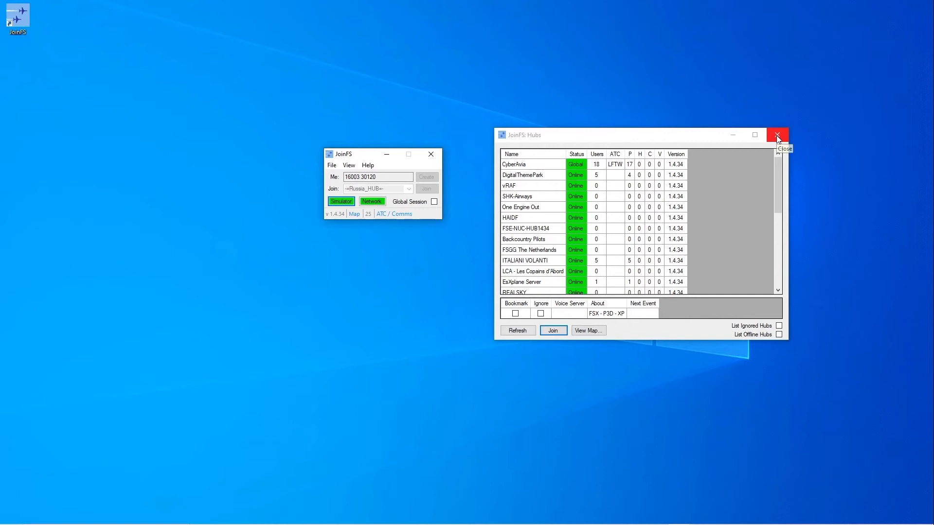
left_click(777, 135)
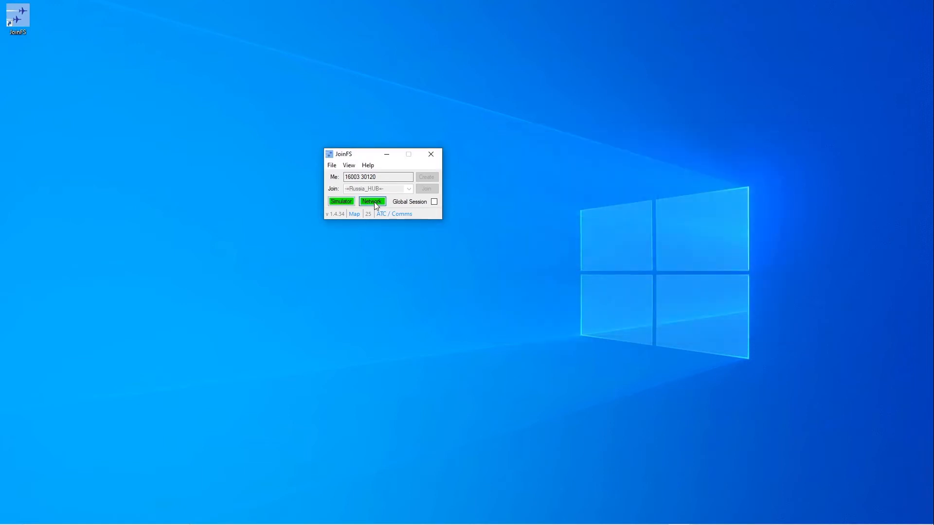
left_click(372, 200)
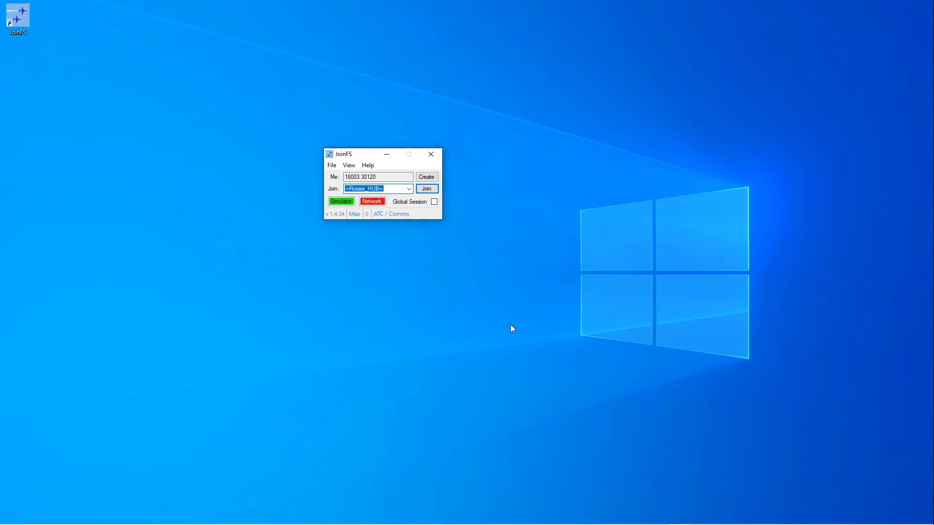
type("16003 30")
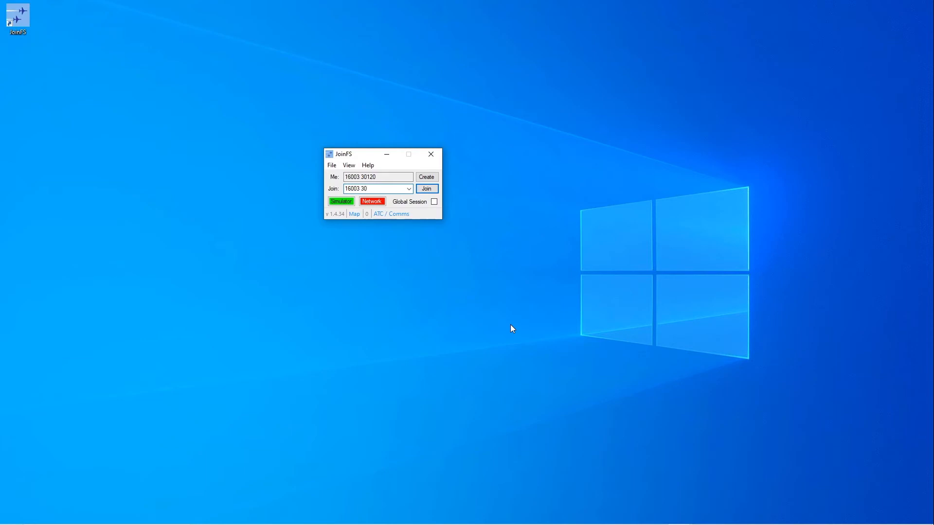
type("120")
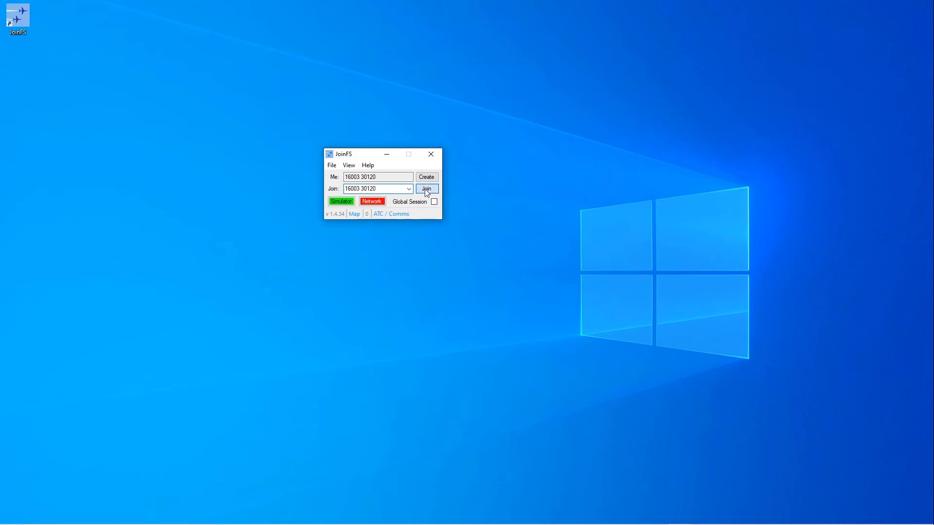
left_click(426, 189)
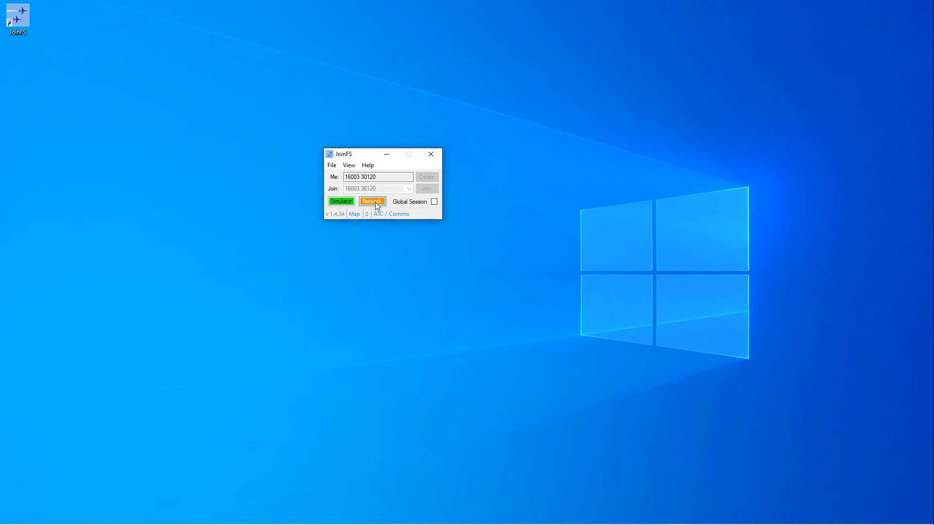
left_click(372, 202)
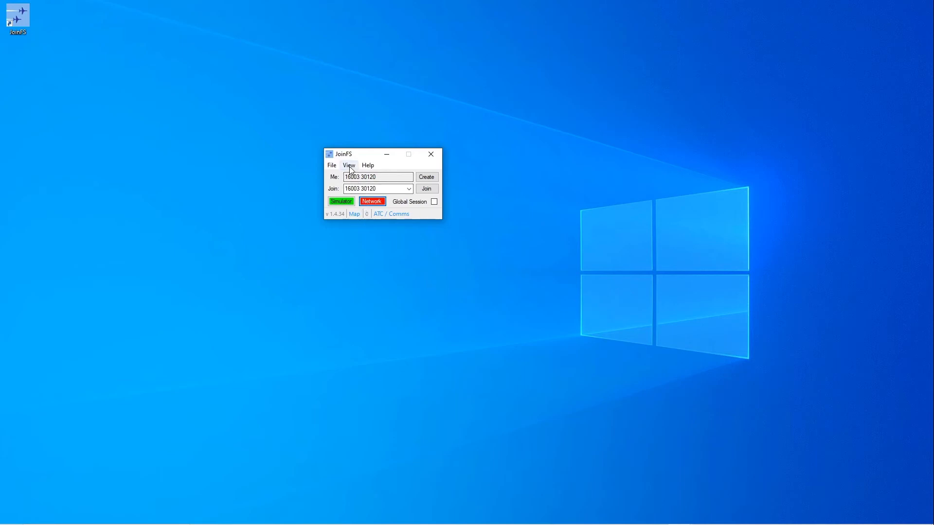
left_click(348, 165)
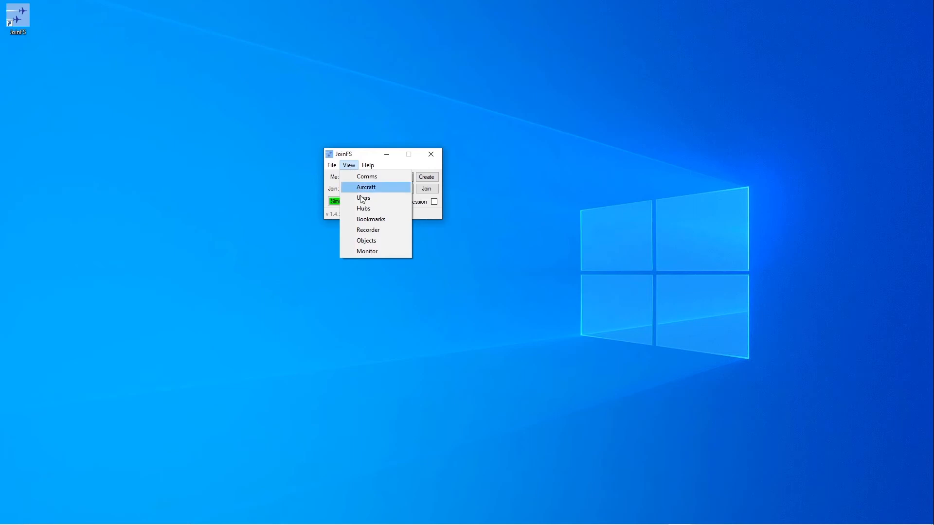
left_click(371, 218)
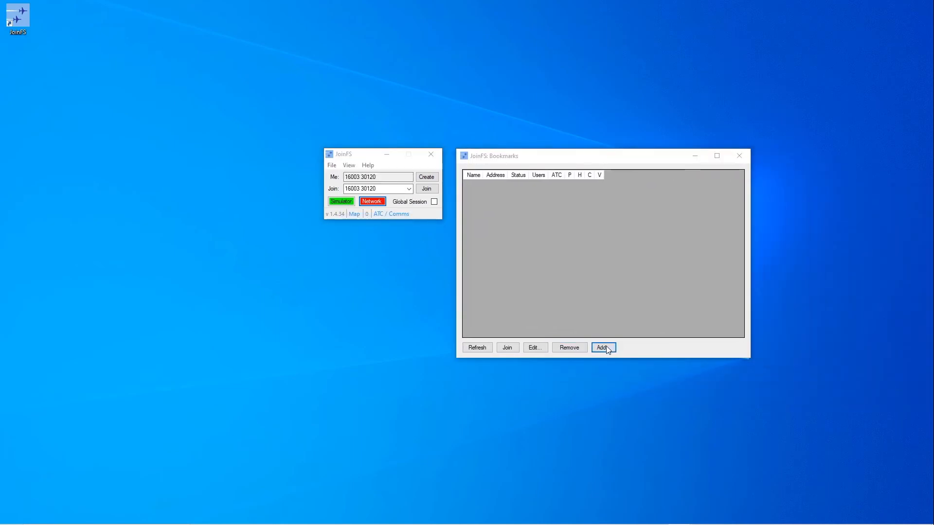
left_click(602, 348)
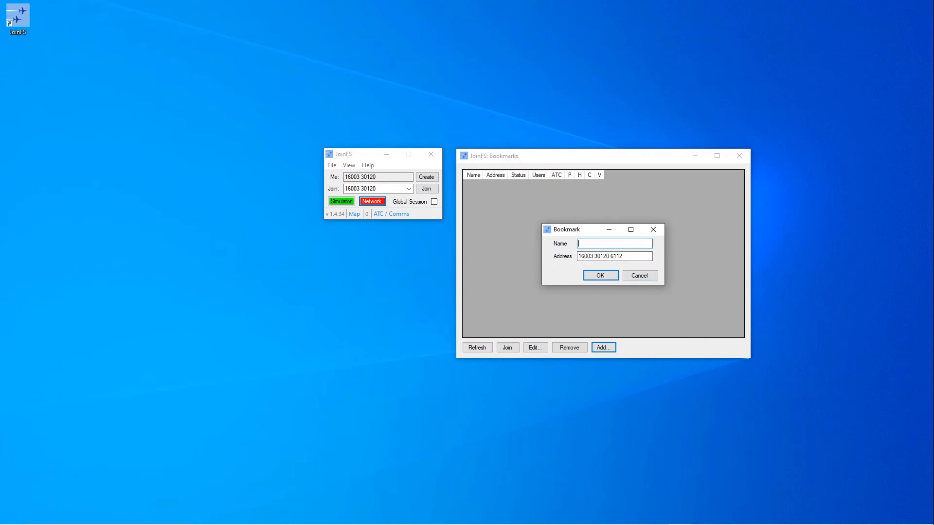
type("Test")
left_click(615, 256)
type("1")
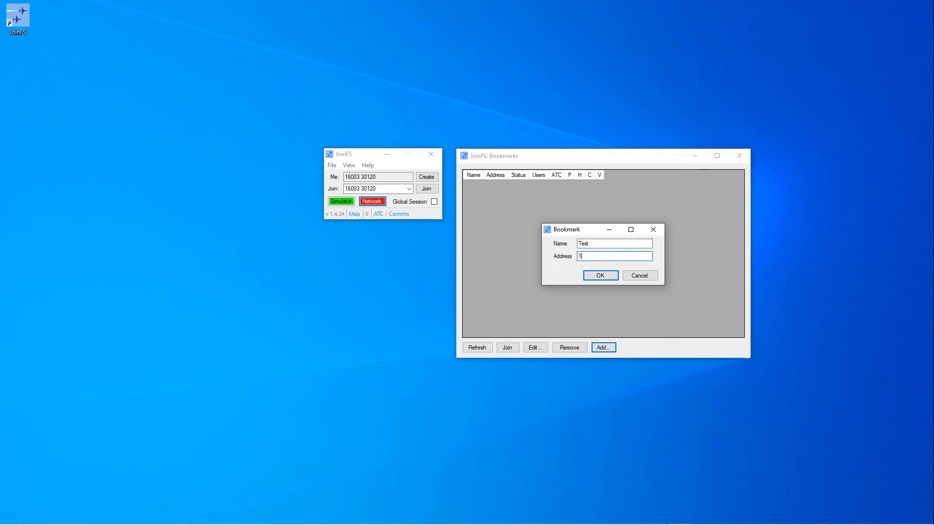
type("6003")
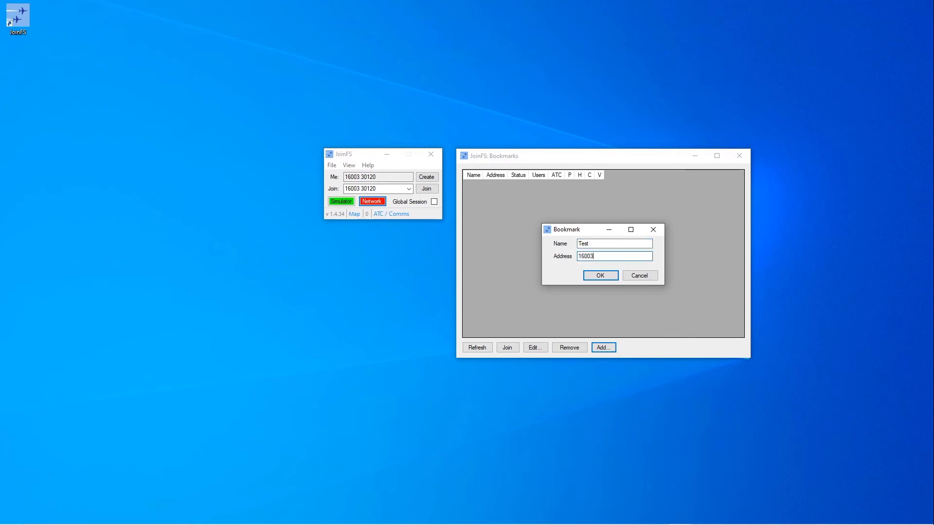
type("301")
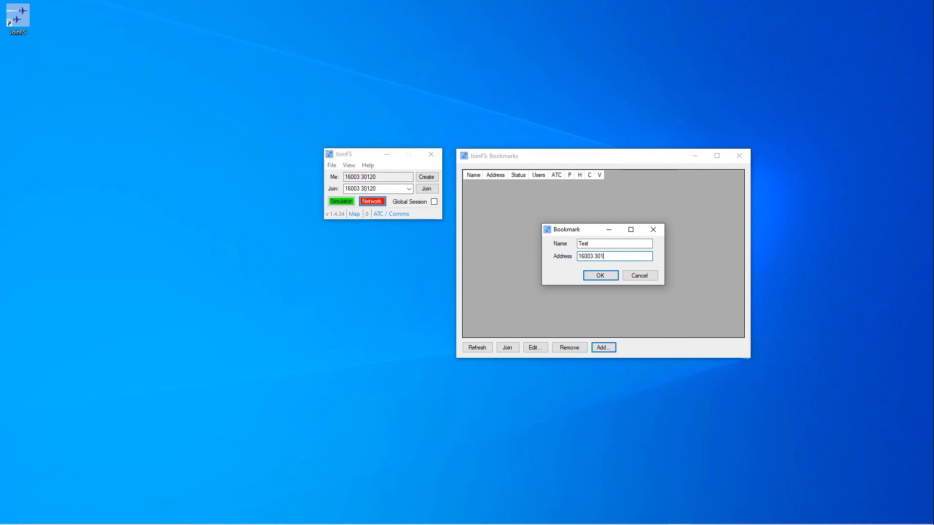
type("20")
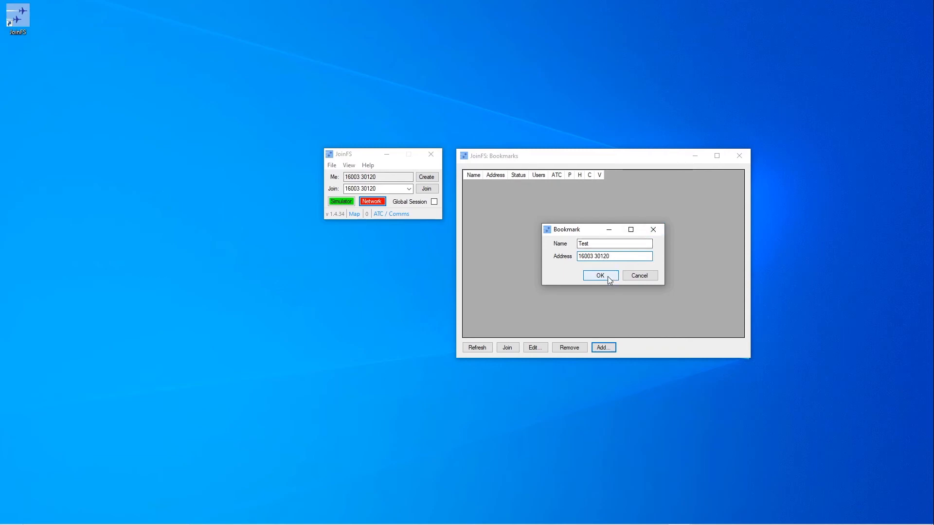
left_click(600, 275)
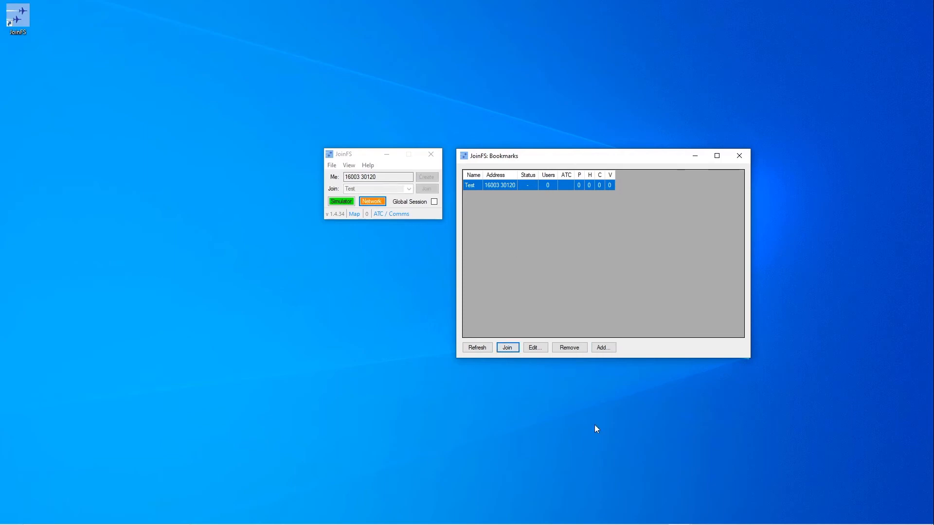
mouse_move(439, 348)
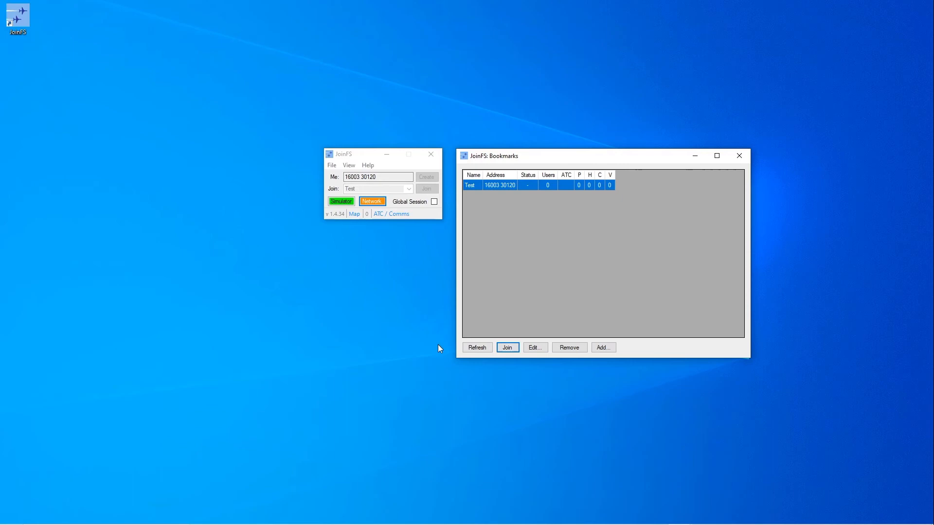
Step: Cancel the hub connection and choose the Test bookmark from the Join list
left_click(409, 201)
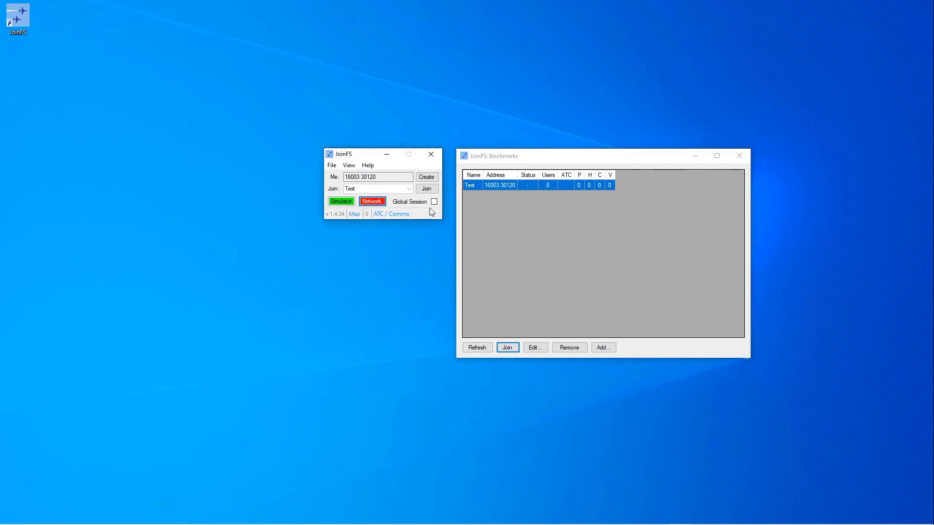
left_click(408, 189)
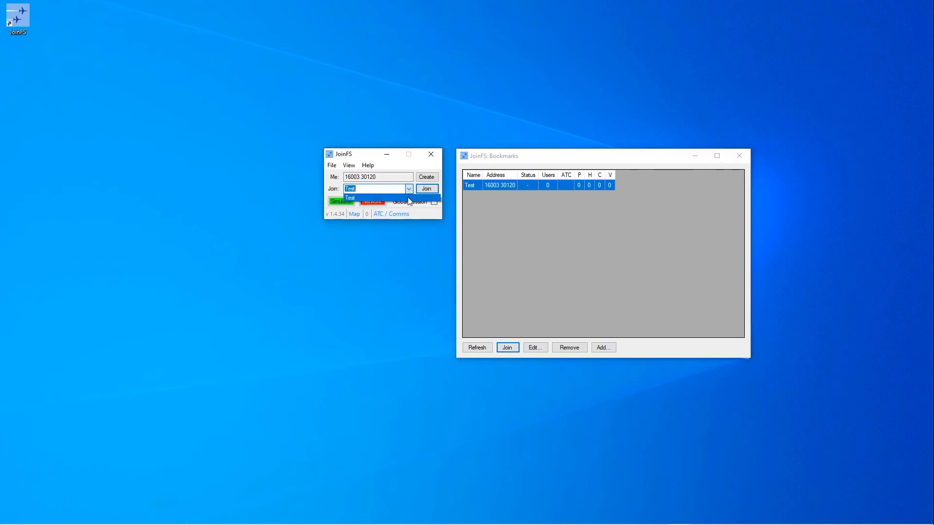
left_click(350, 198)
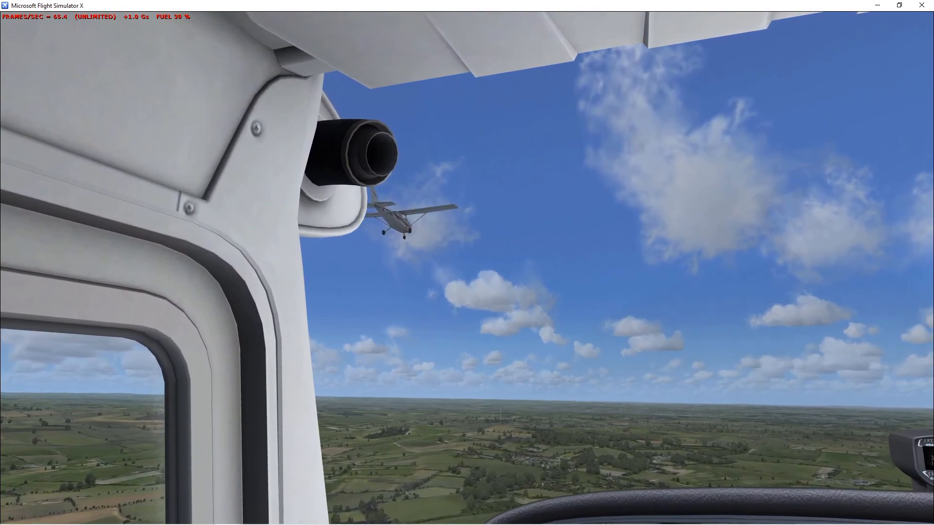
Step: Switch to an external view to watch the nearby Cessna N7274H
key("S")
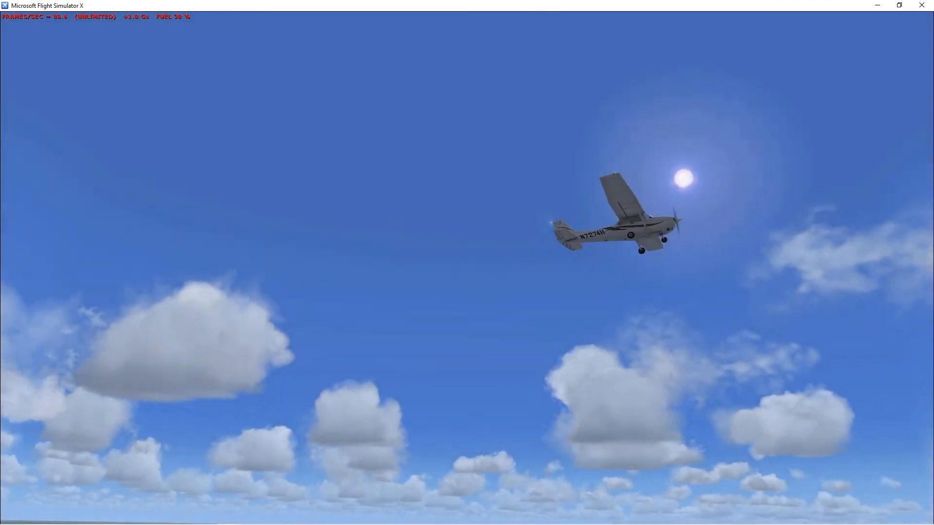
Step: Set the Target frame rate to 30 in Display settings and confirm with OK
left_click(91, 15)
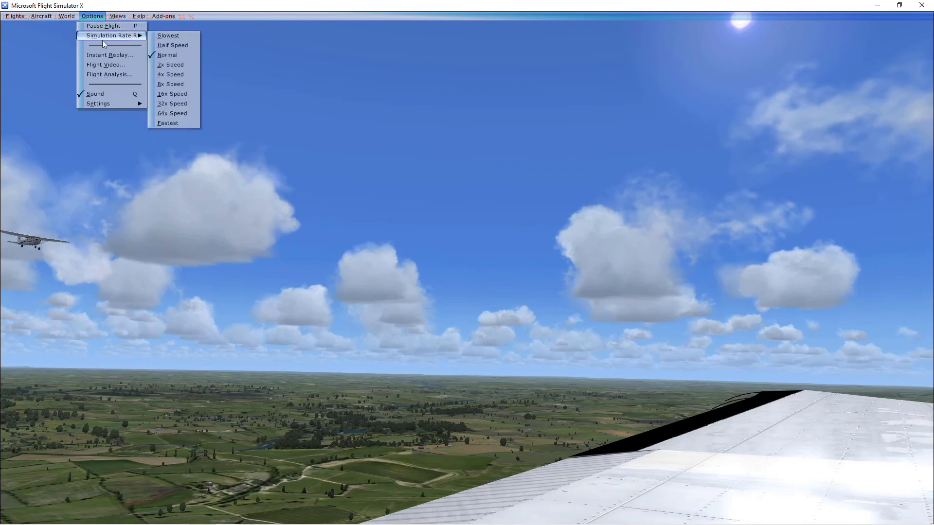
left_click(98, 103)
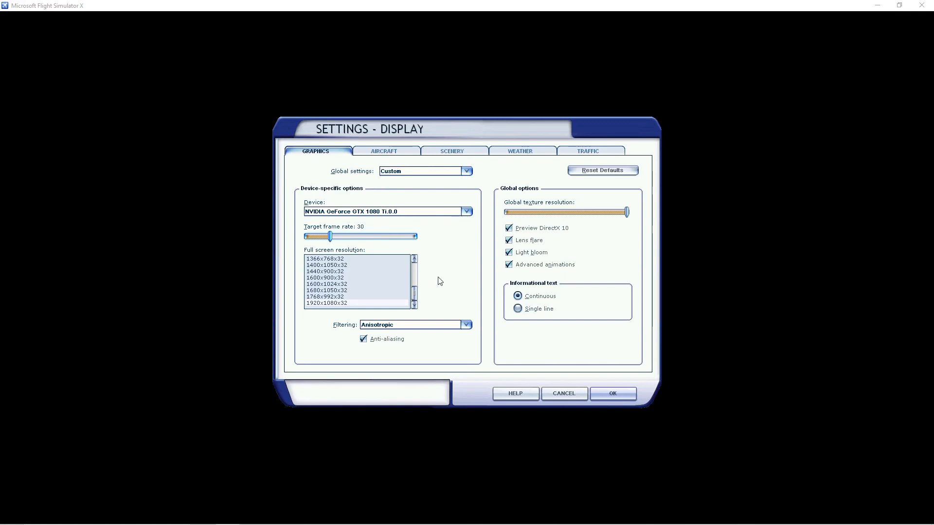
left_click(612, 393)
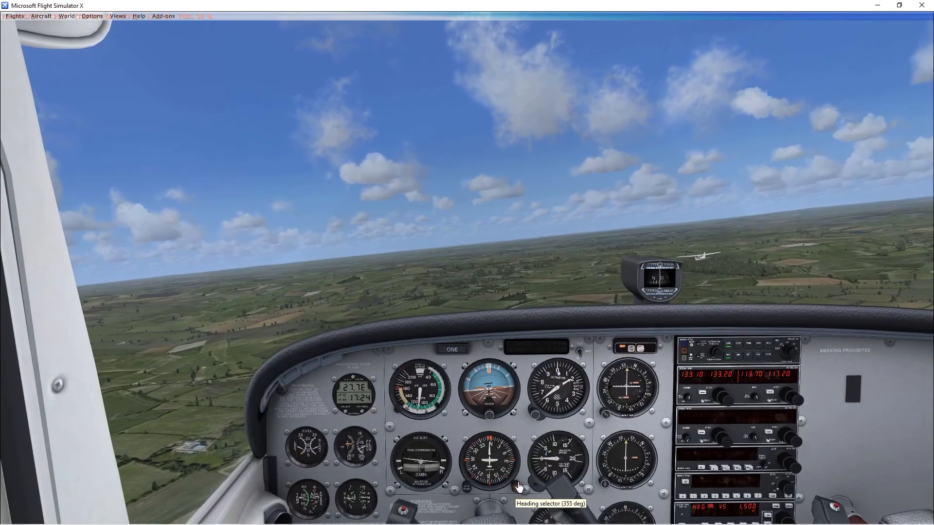